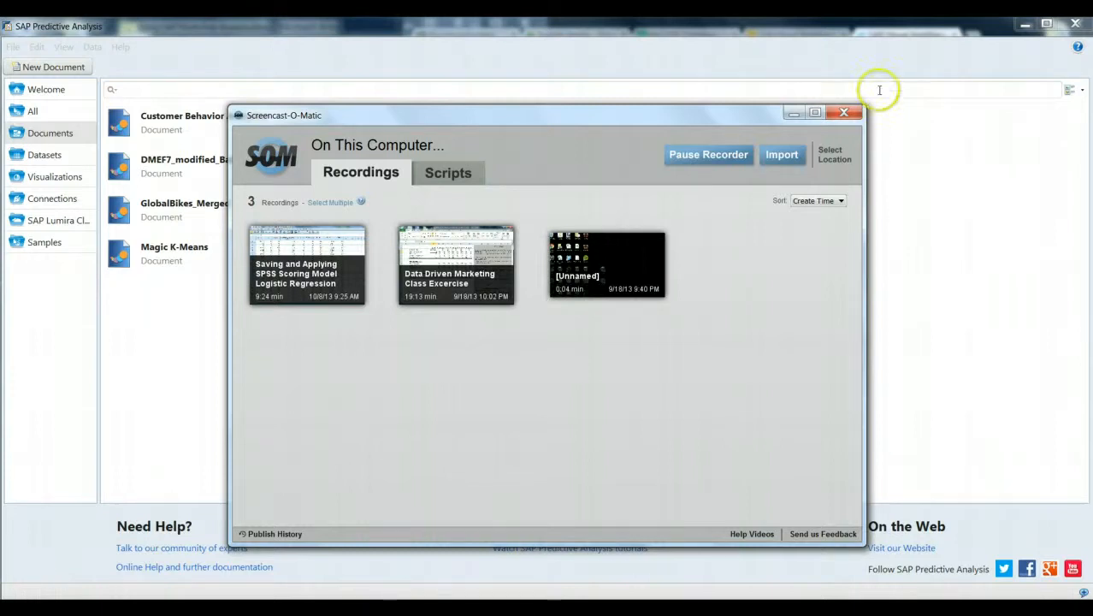
Open the DMEF7_modified_BakerDataset document from the Documents list into the Prepare view.
{"action": "left_click", "coordinate": [845, 113]}
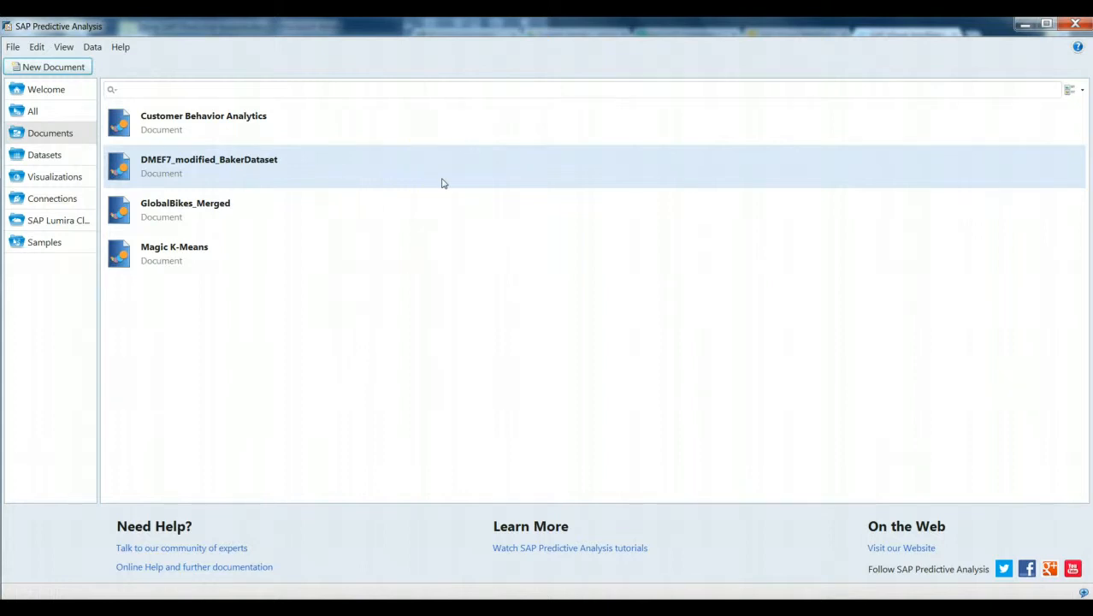
{"action": "mouse_move", "coordinate": [401, 176]}
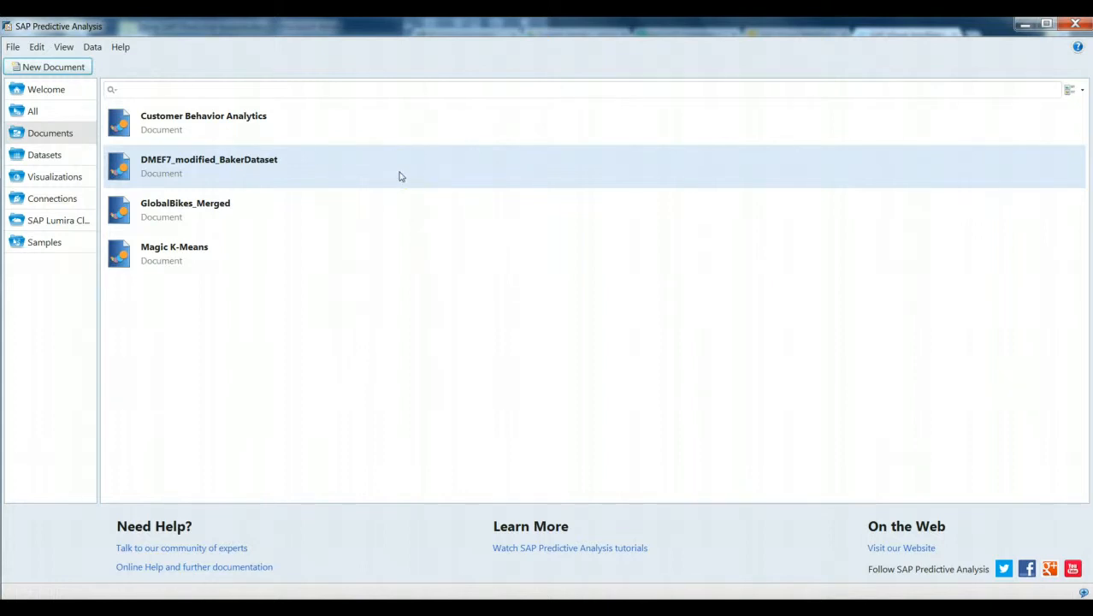
{"action": "left_click", "coordinate": [209, 164]}
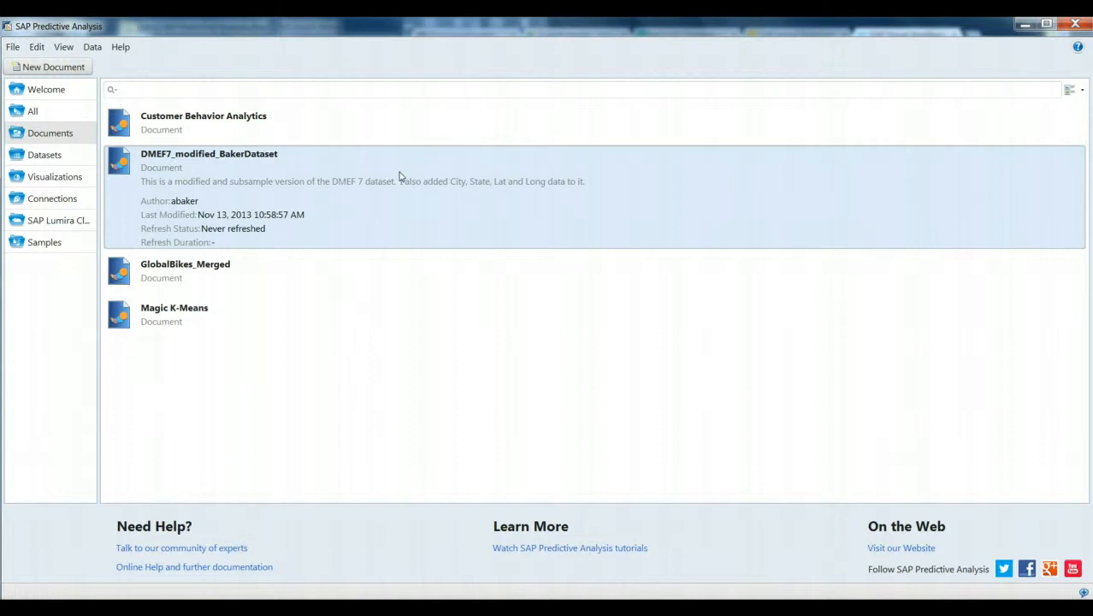
{"action": "double_click", "coordinate": [209, 154]}
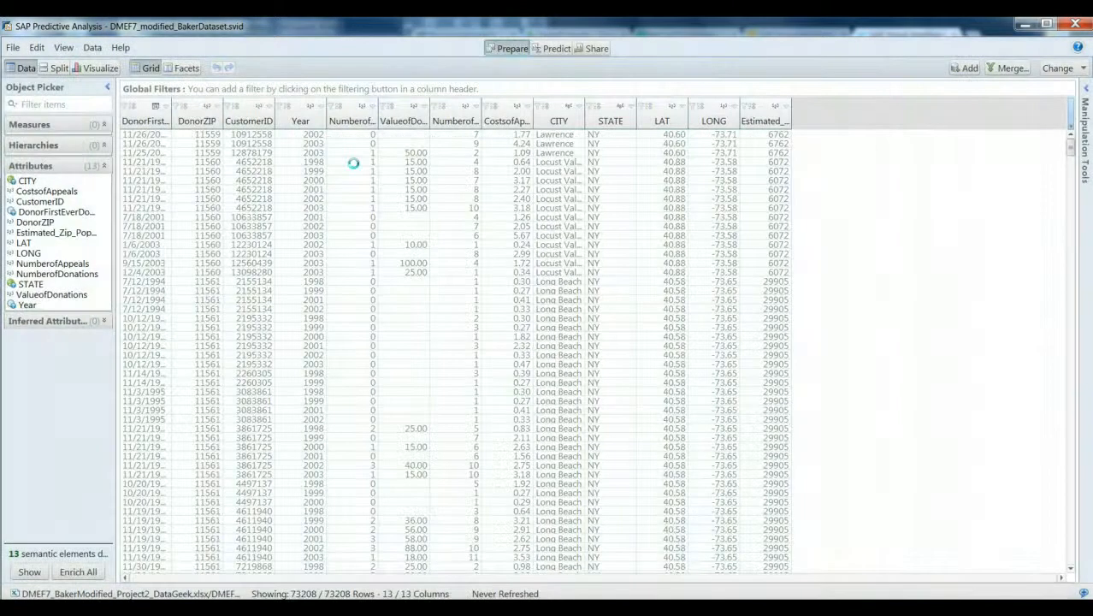
{"action": "left_click", "coordinate": [302, 120]}
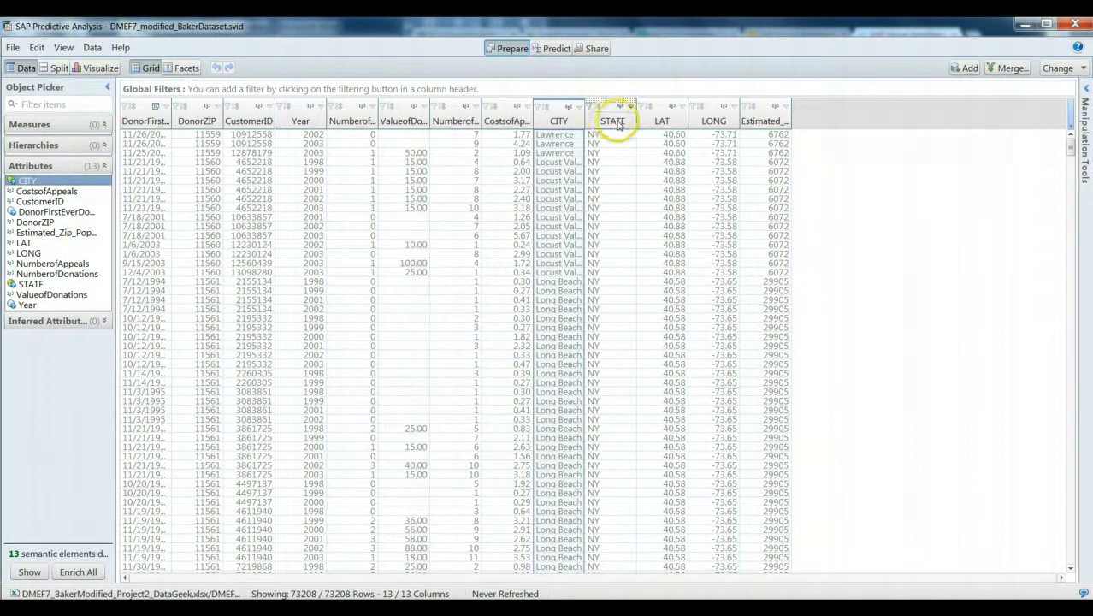
{"action": "left_click", "coordinate": [664, 120]}
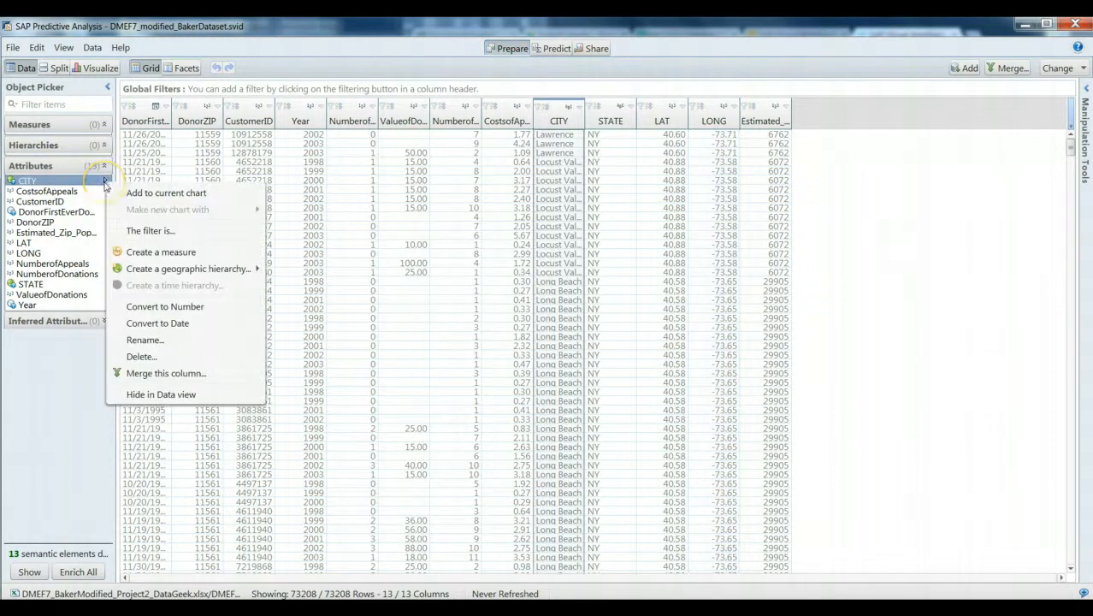
{"action": "mouse_move", "coordinate": [188, 268]}
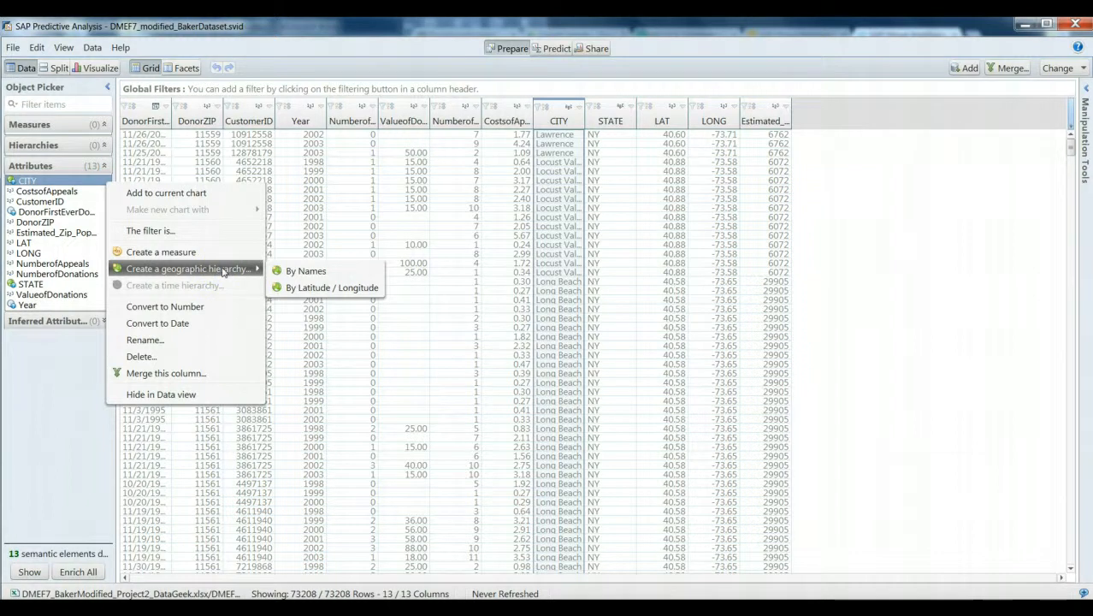
{"action": "mouse_move", "coordinate": [304, 270]}
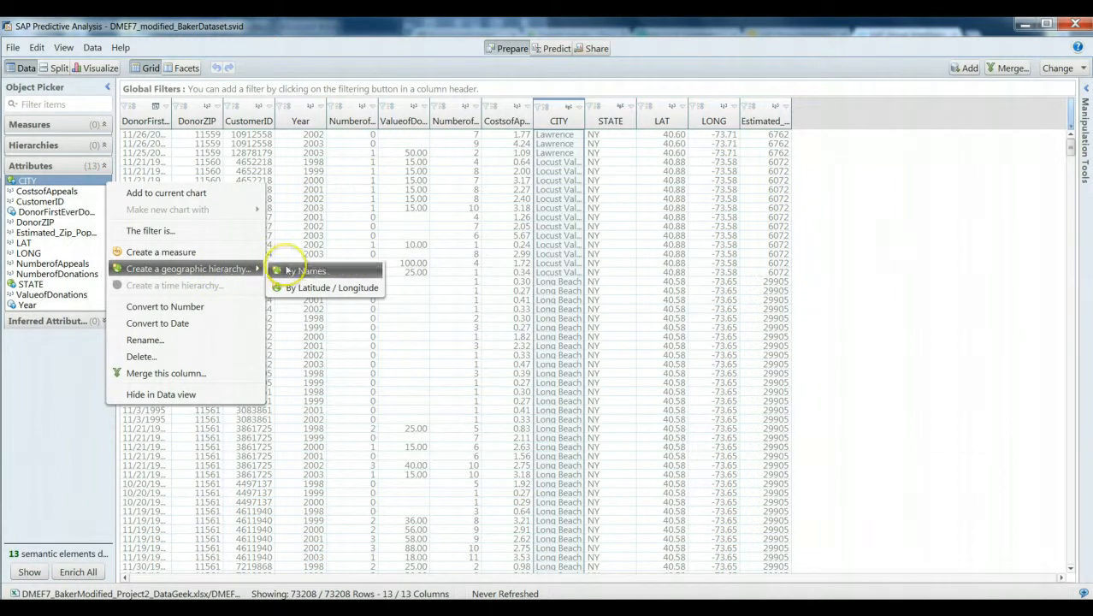
{"action": "left_click", "coordinate": [304, 270]}
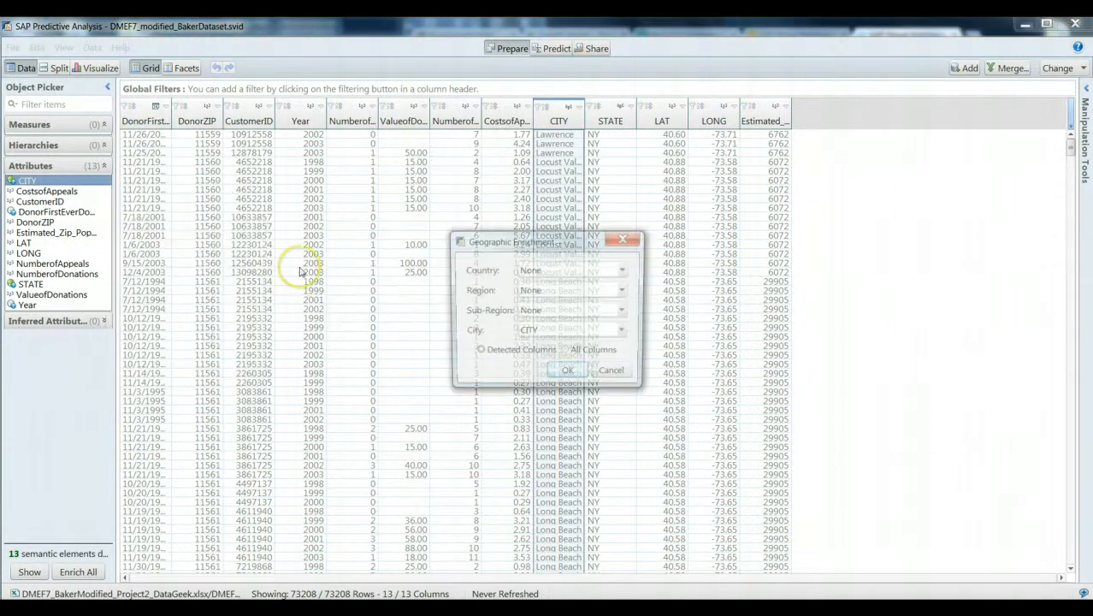
{"action": "left_click", "coordinate": [568, 369]}
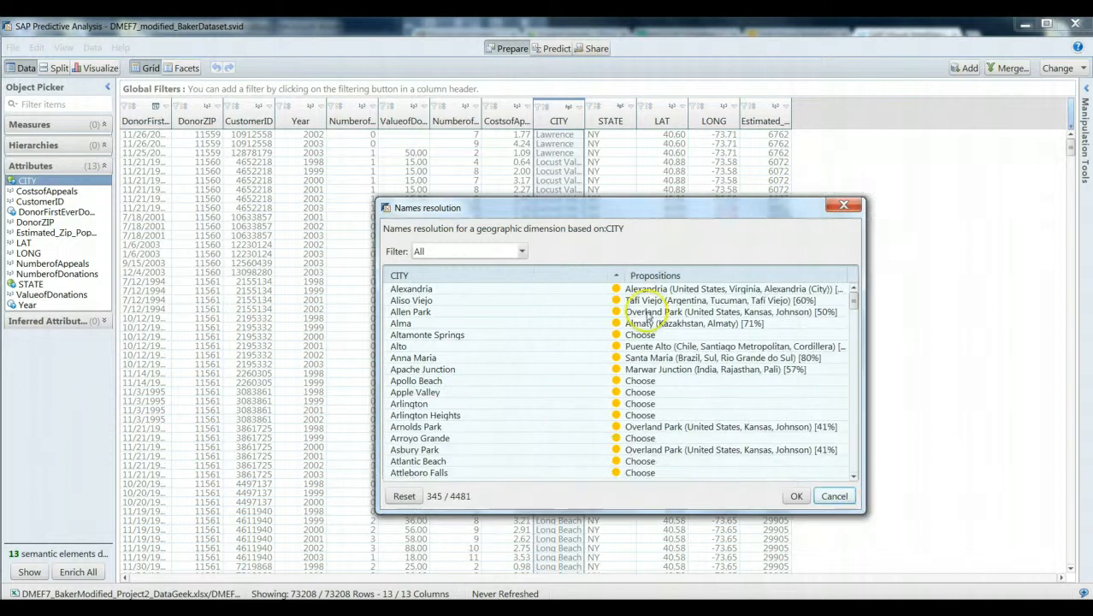
{"action": "left_click", "coordinate": [468, 250]}
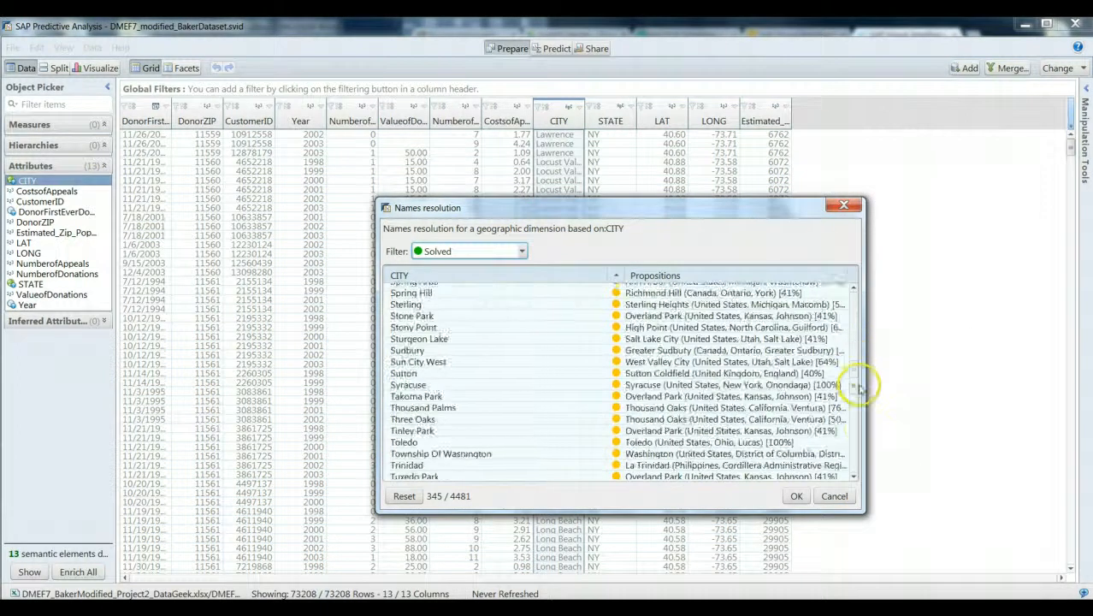
{"action": "scroll", "scroll_direction": "down", "scroll_amount": 3}
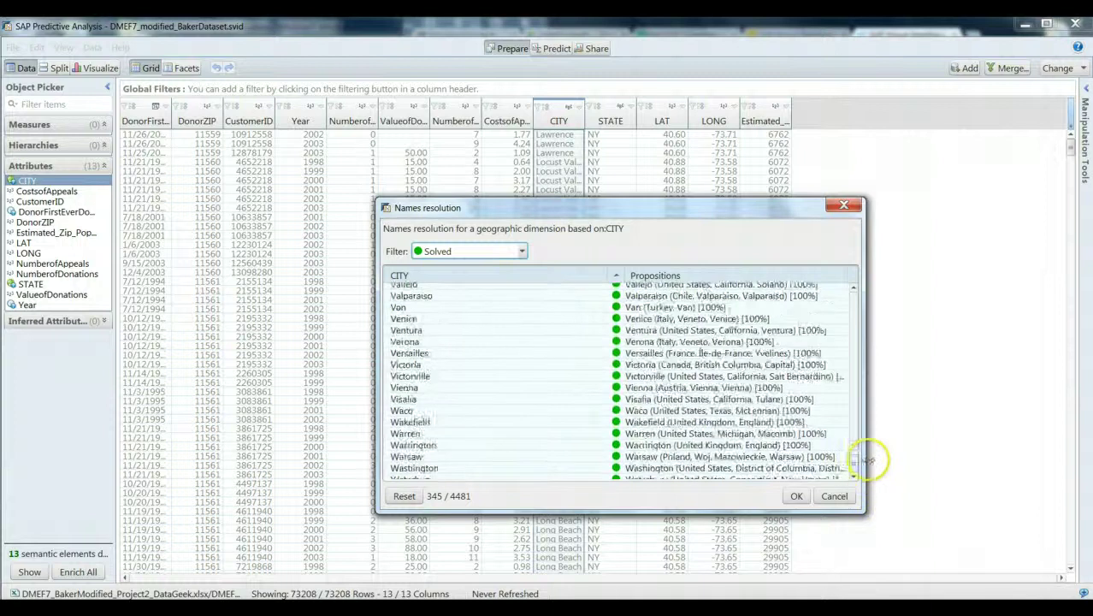
{"action": "scroll", "scroll_direction": "up", "scroll_amount": 3}
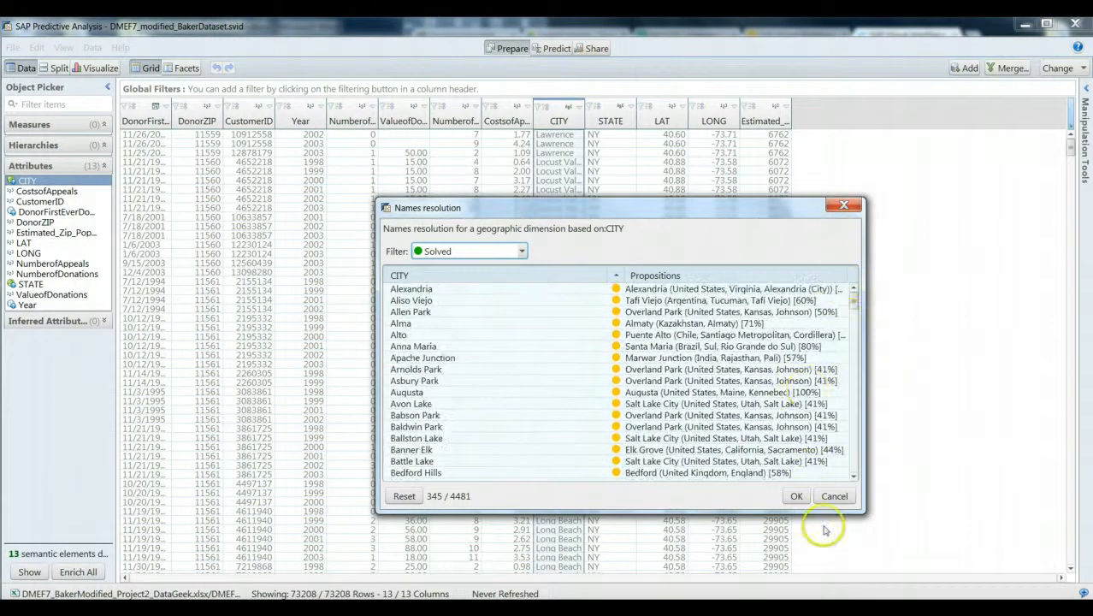
{"action": "left_click", "coordinate": [796, 496]}
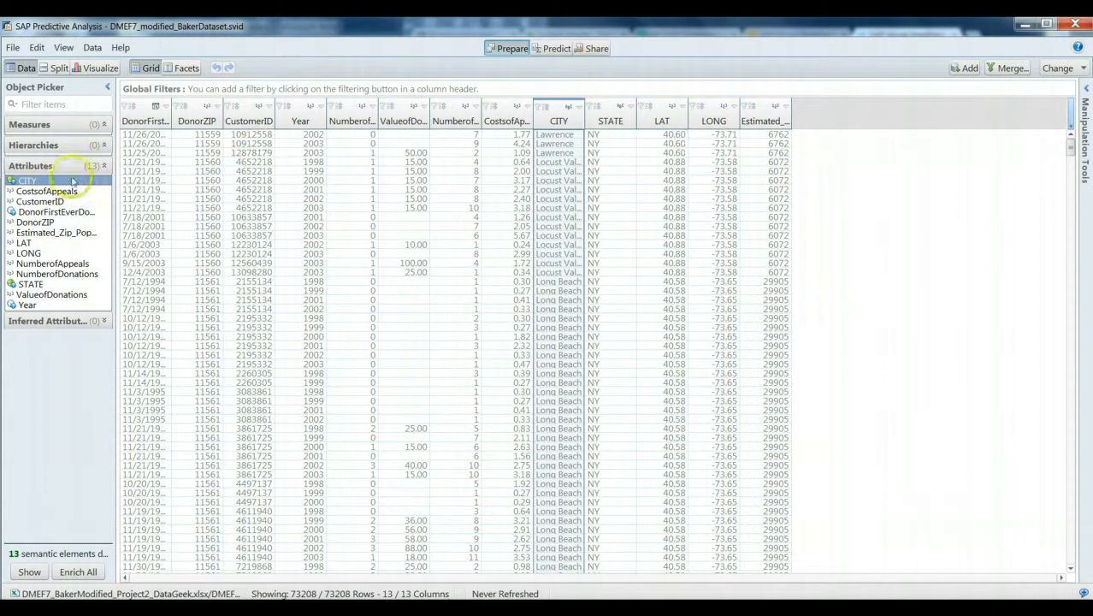
Start a geographic hierarchy by latitude/longitude from the CITY attribute.
{"action": "right_click", "coordinate": [27, 181]}
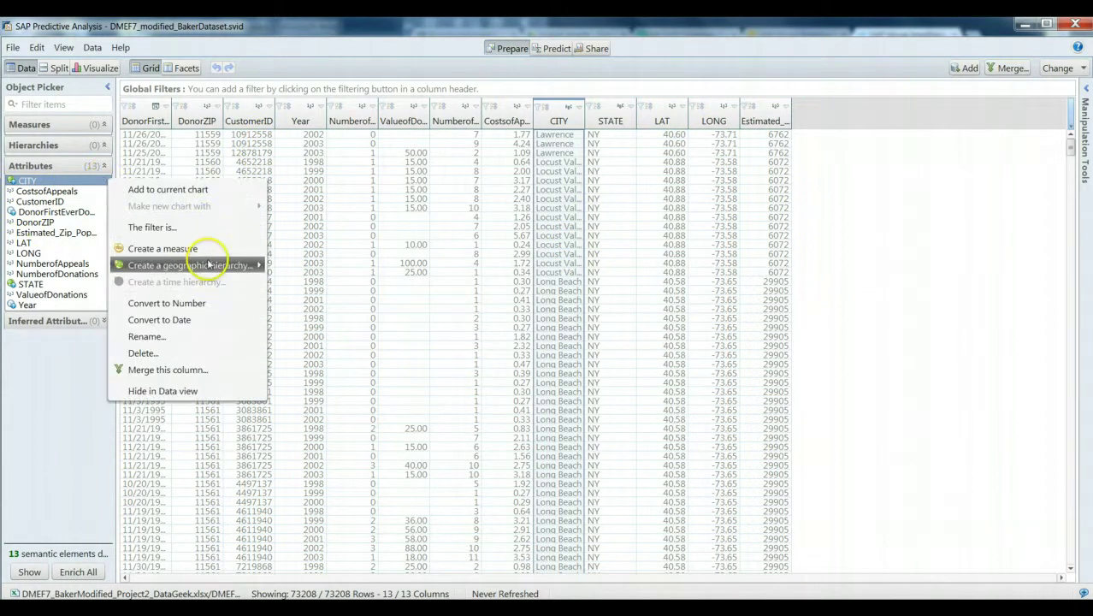
{"action": "left_click", "coordinate": [186, 263]}
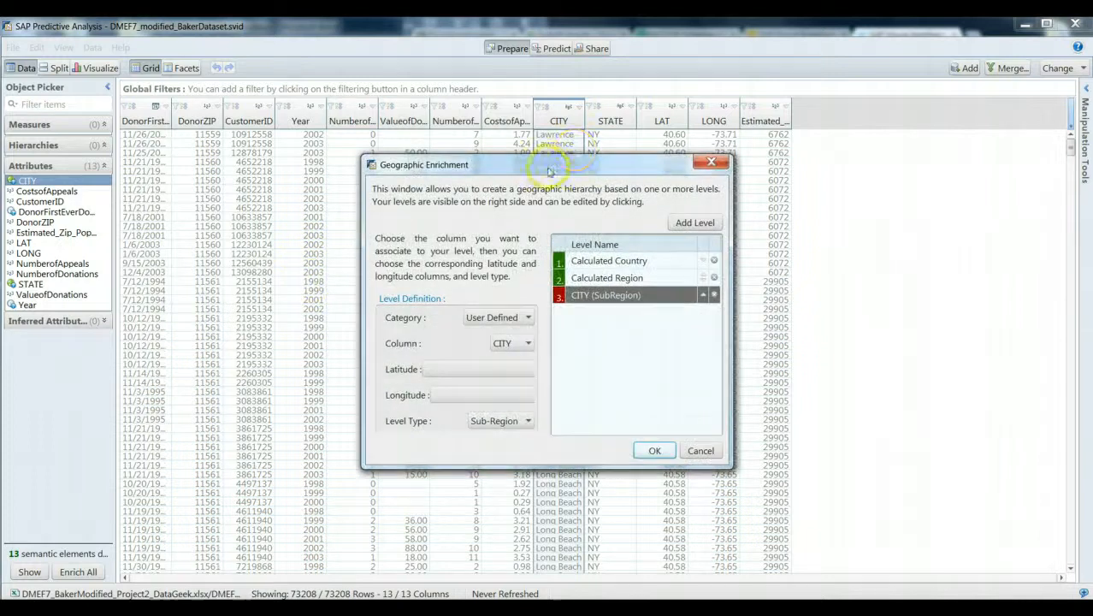
{"action": "left_click_drag", "start_coordinate": [548, 165], "coordinate": [455, 144]}
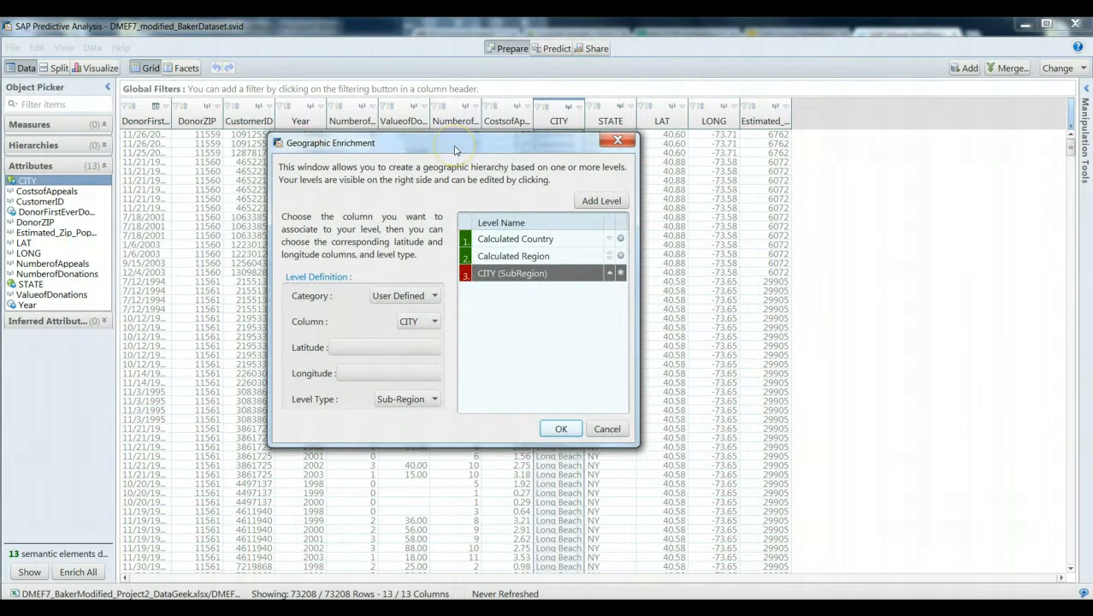
{"action": "mouse_move", "coordinate": [514, 375]}
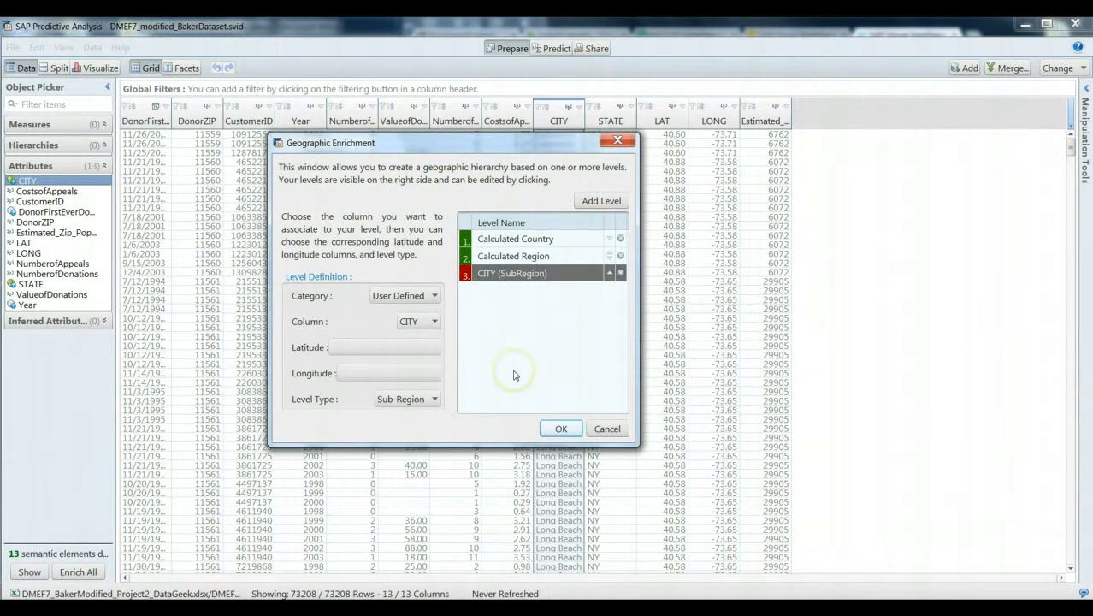
{"action": "mouse_move", "coordinate": [585, 273]}
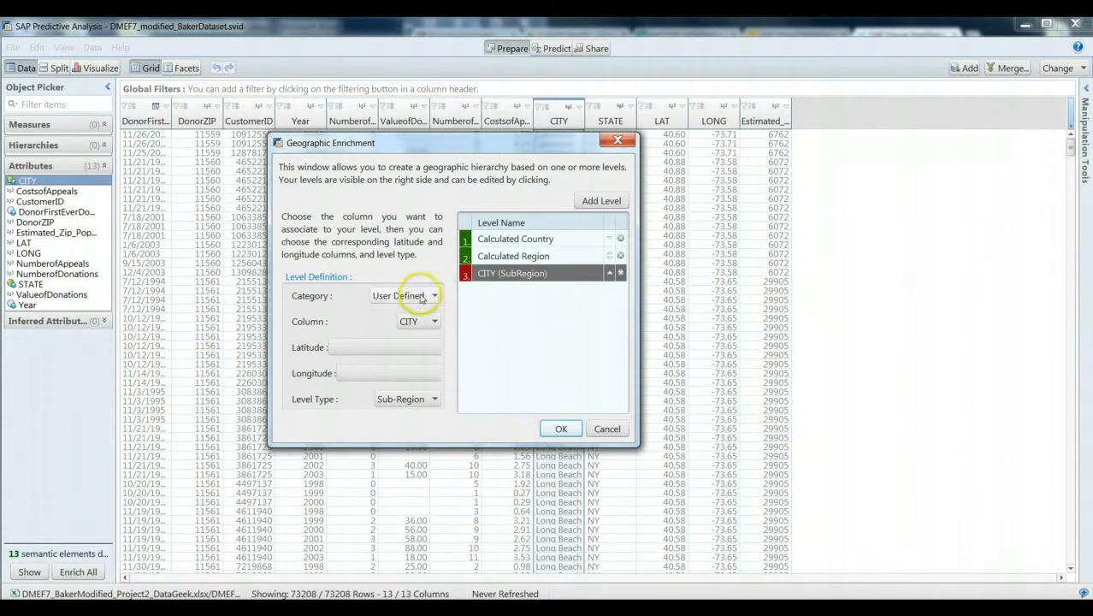
Set Latitude to LAT, level type City, and confirm the new hierarchy.
{"action": "left_click", "coordinate": [387, 346]}
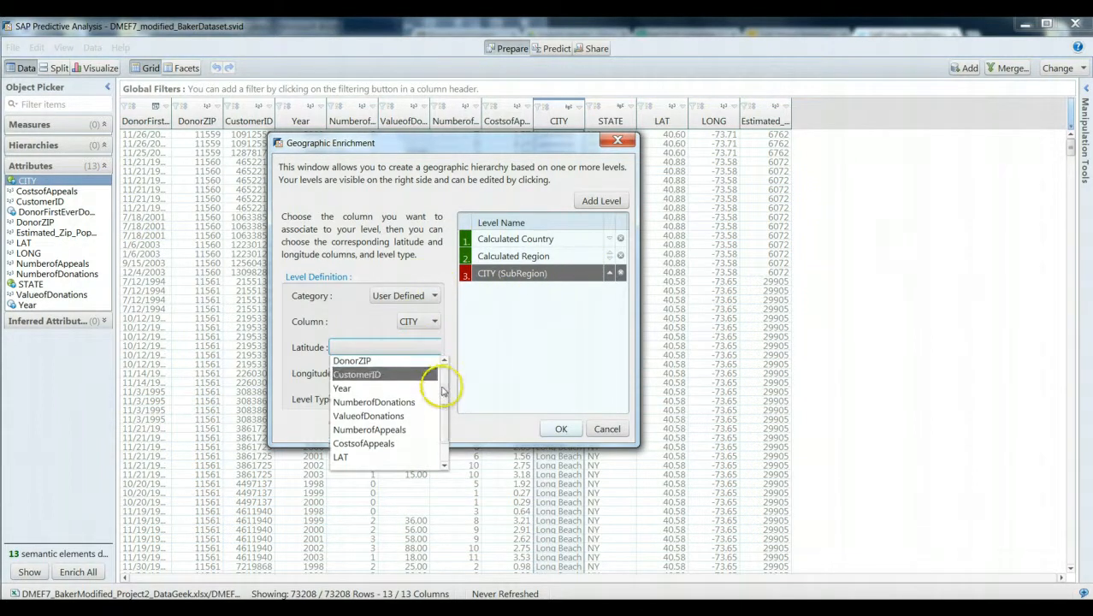
{"action": "left_click", "coordinate": [341, 455]}
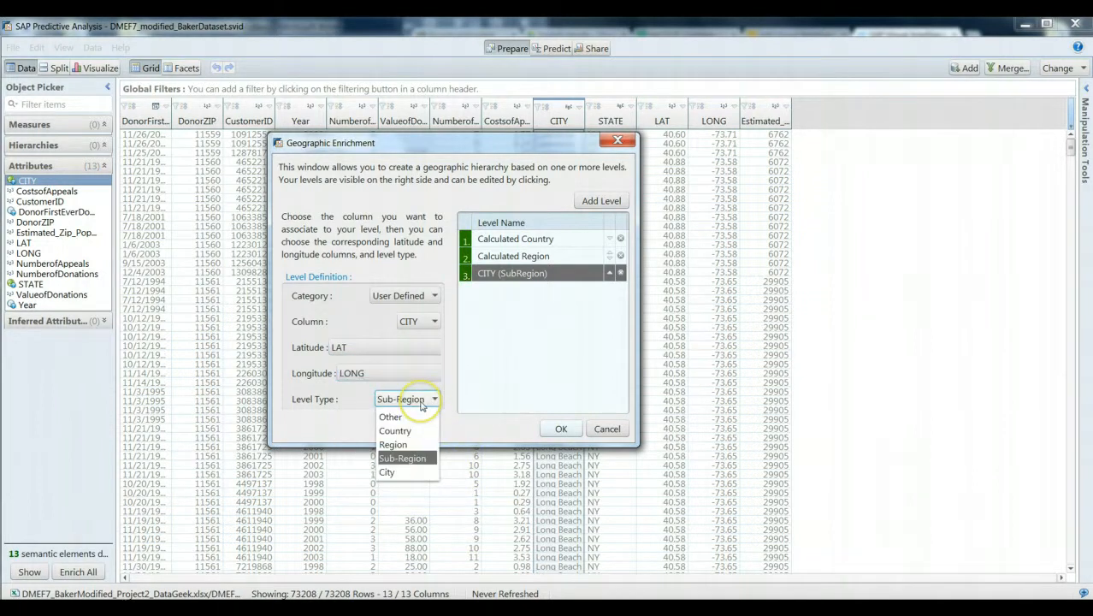
{"action": "mouse_move", "coordinate": [387, 472]}
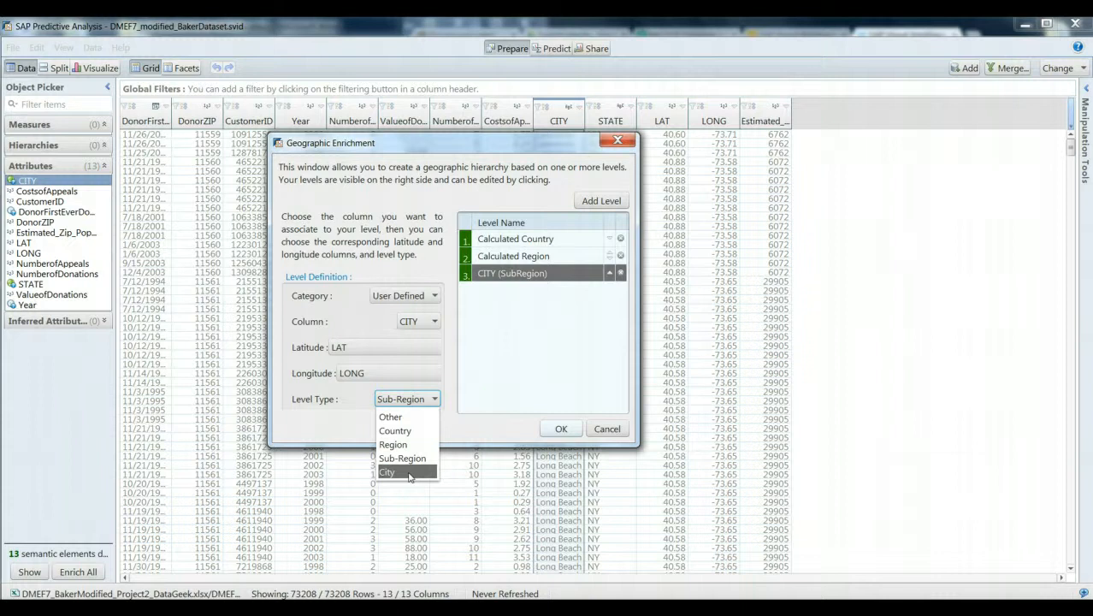
{"action": "left_click", "coordinate": [387, 472]}
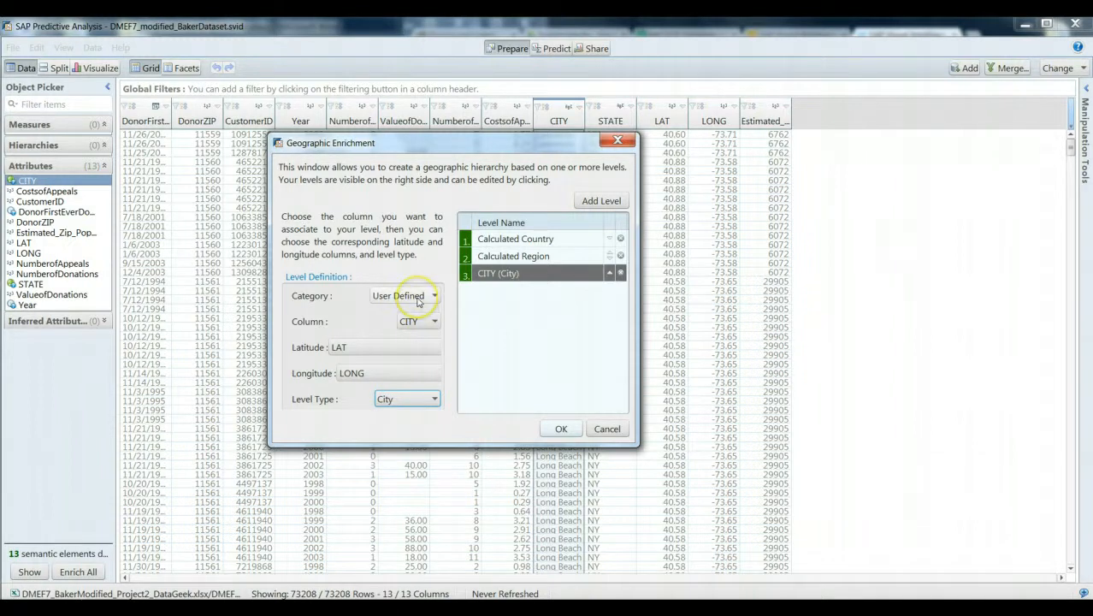
{"action": "mouse_move", "coordinate": [561, 428]}
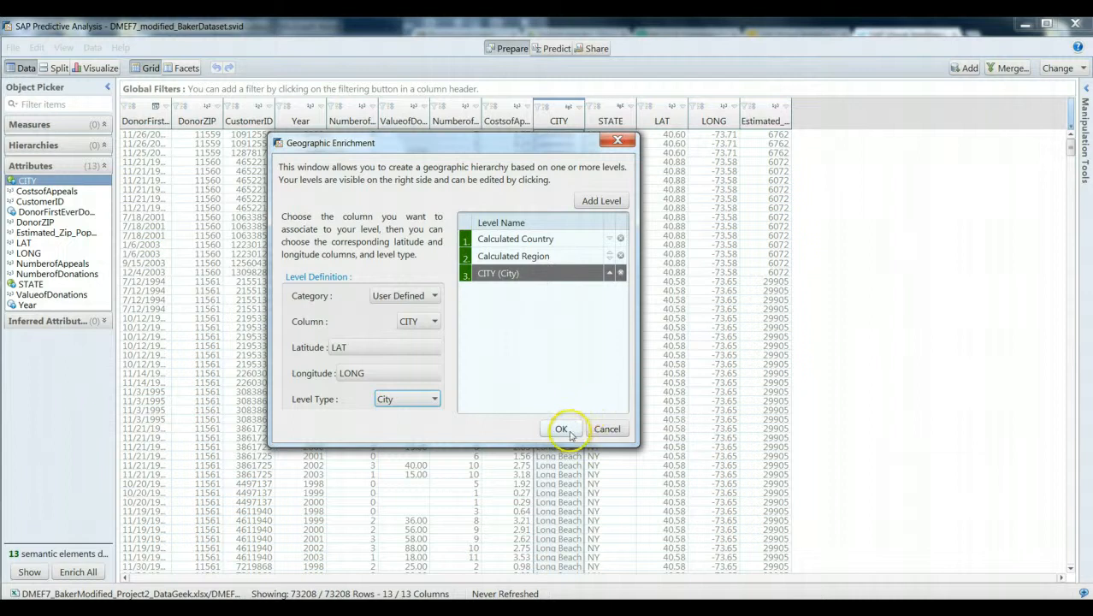
{"action": "left_click", "coordinate": [561, 427]}
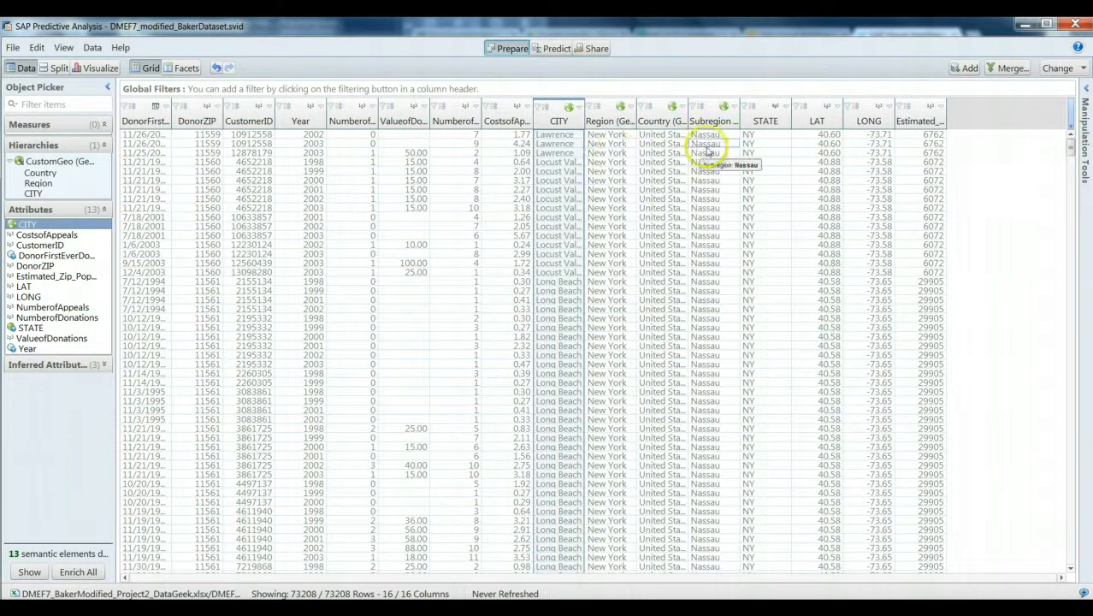
{"action": "mouse_move", "coordinate": [612, 144]}
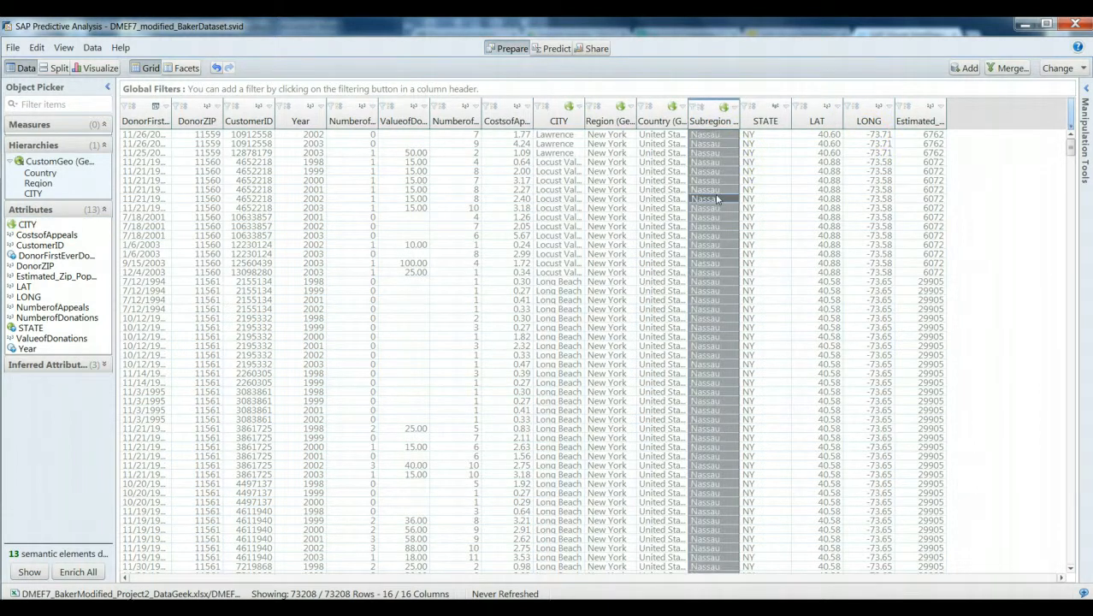
{"action": "mouse_move", "coordinate": [715, 243]}
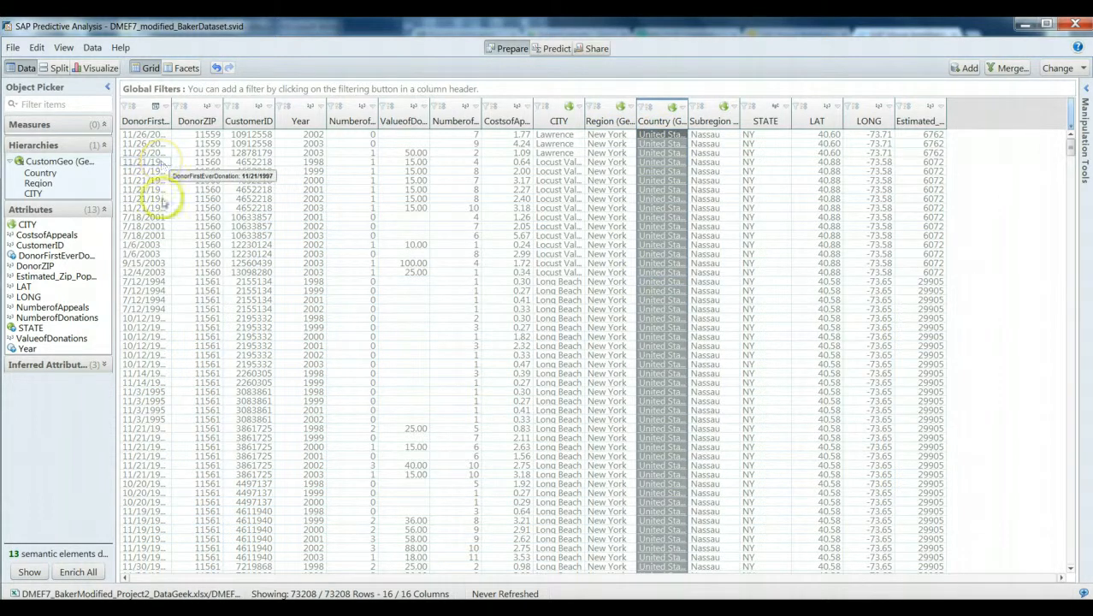
{"action": "mouse_move", "coordinate": [373, 322]}
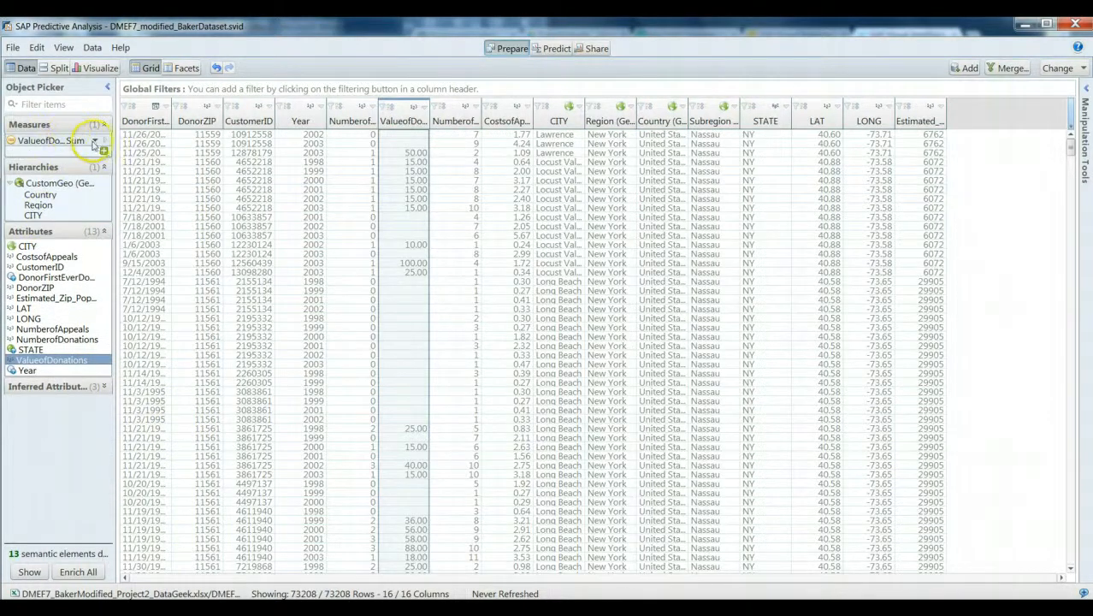
Set ValueofDonations to aggregate by Sum alongside the CustomGeo Country > Region > CITY hierarchy.
{"action": "left_click", "coordinate": [96, 140]}
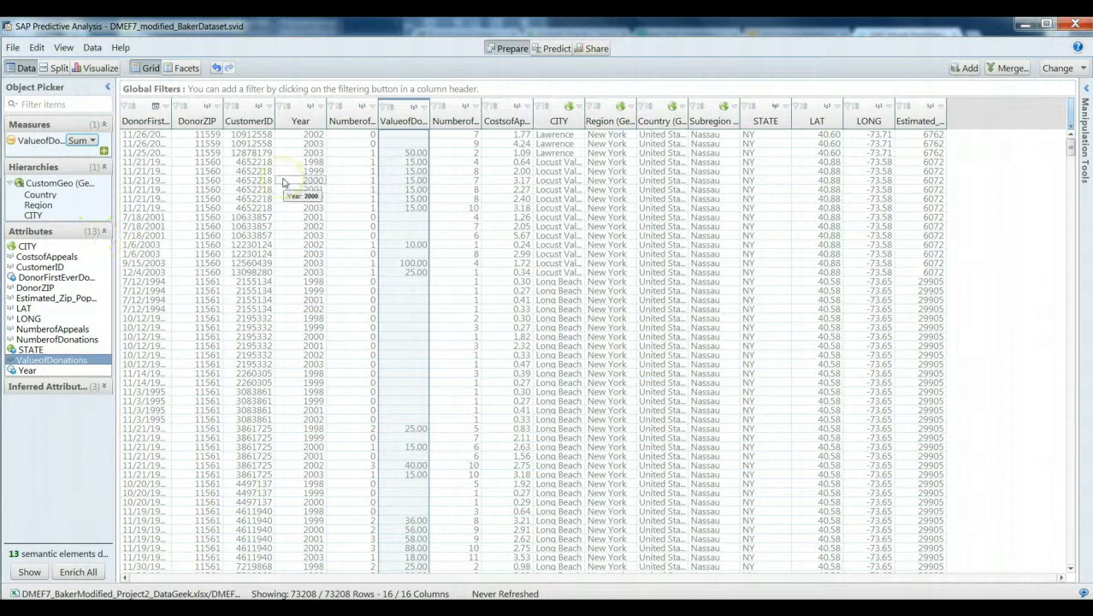
Switch to Visualize and start an empty Geo Choropleth Chart.
{"action": "left_click", "coordinate": [99, 69]}
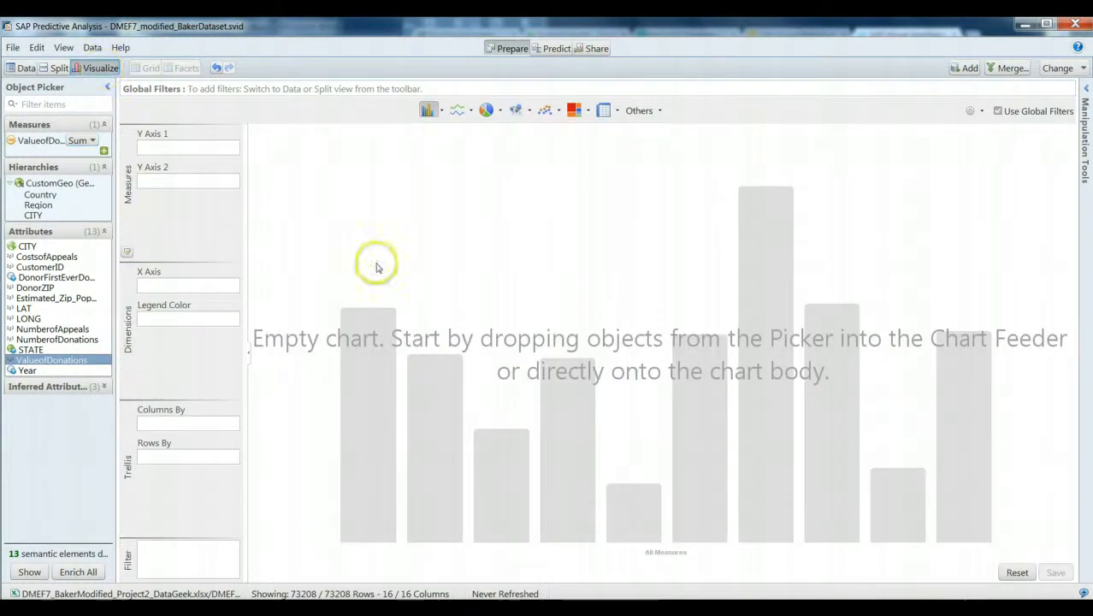
{"action": "left_click", "coordinate": [517, 110]}
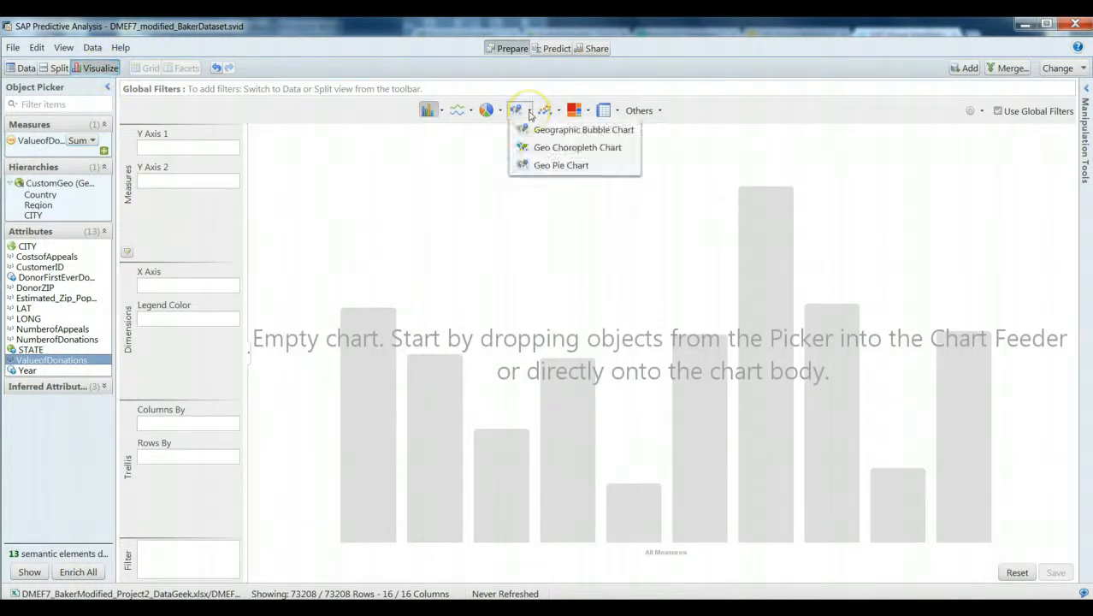
{"action": "mouse_move", "coordinate": [428, 163]}
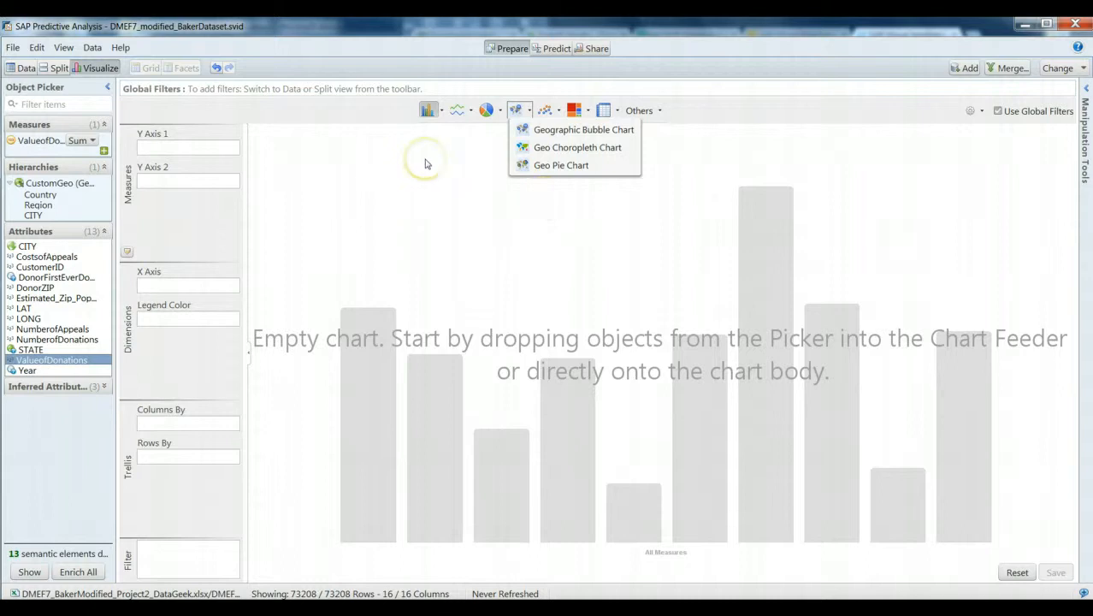
{"action": "mouse_move", "coordinate": [579, 147]}
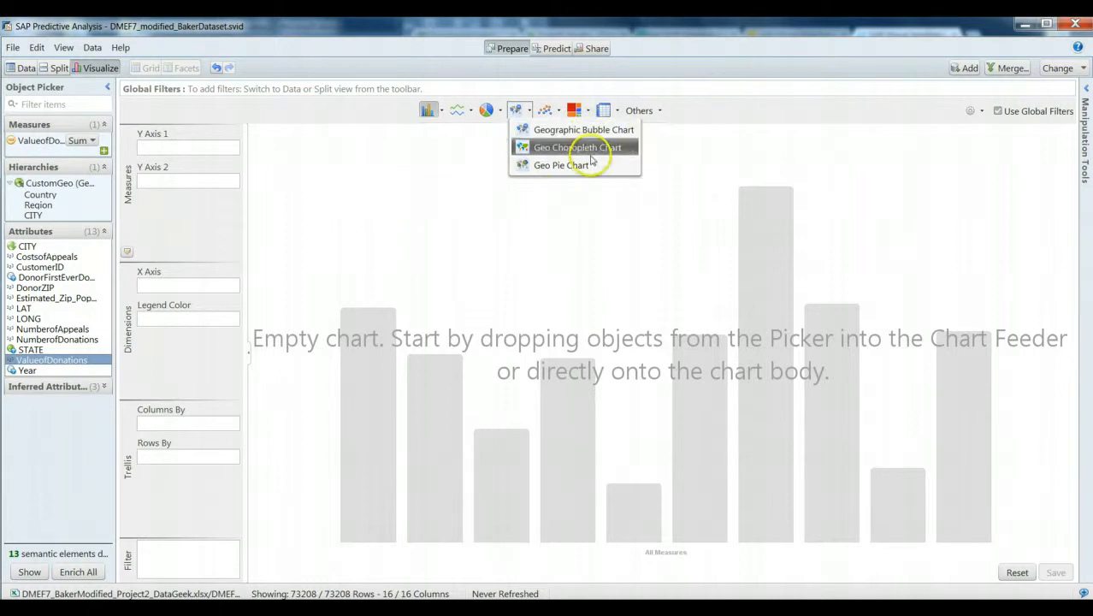
{"action": "mouse_move", "coordinate": [622, 151]}
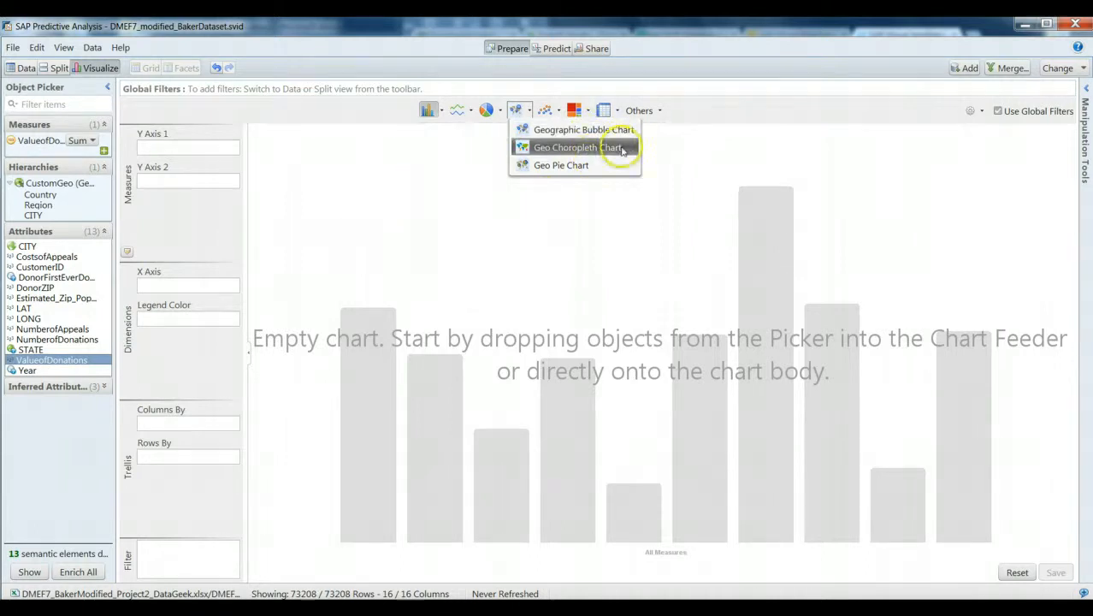
{"action": "left_click", "coordinate": [576, 147]}
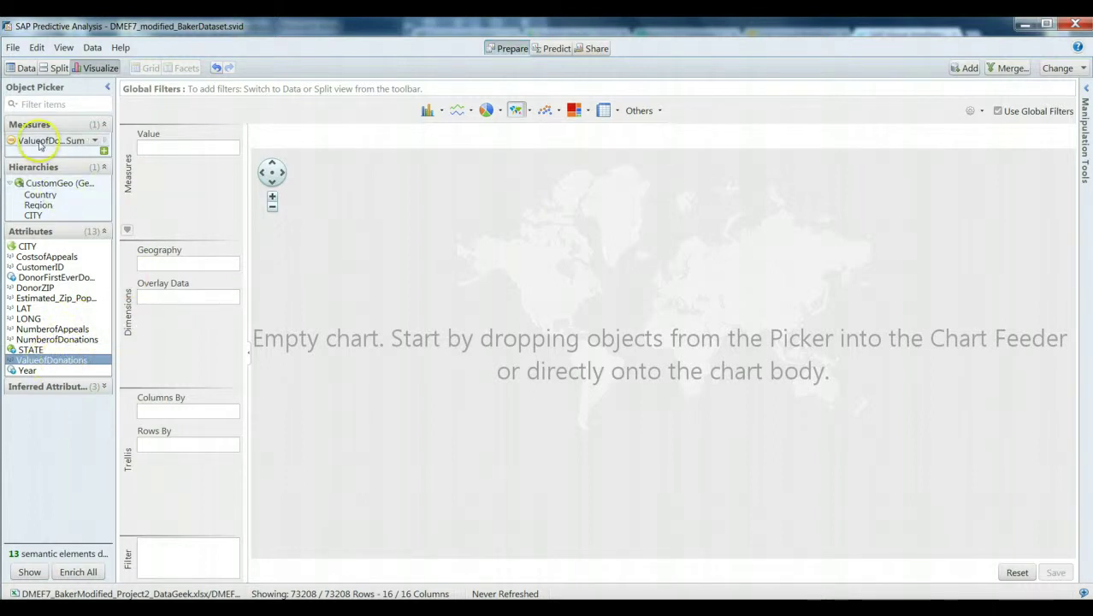
Feed ValueofDonations_Sum into the map coloured by Country and list the geography levels.
{"action": "left_click_drag", "start_coordinate": [41, 140], "coordinate": [188, 151]}
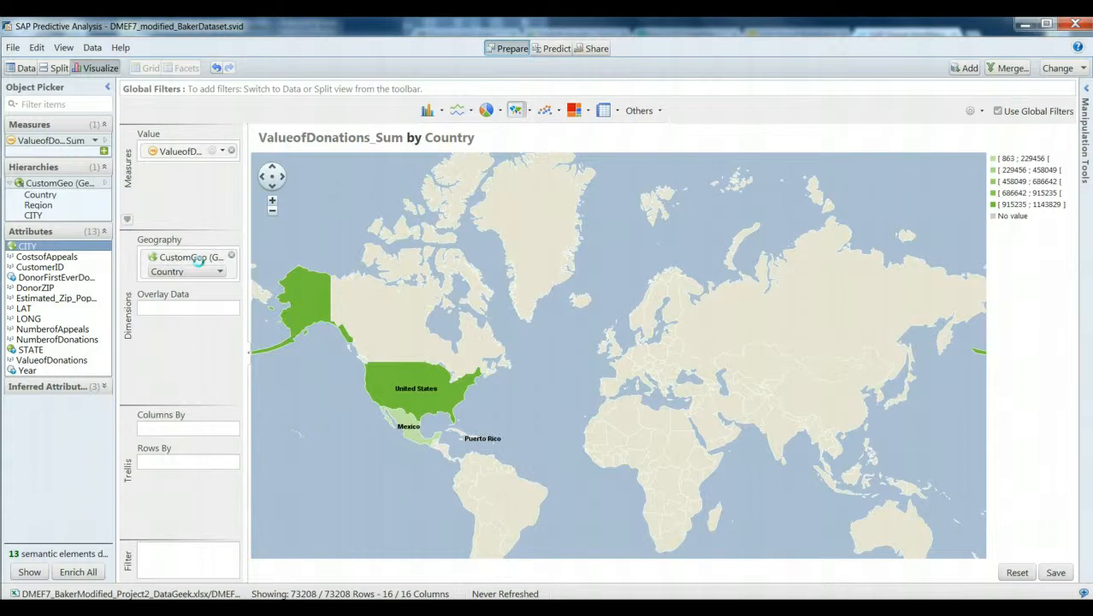
{"action": "mouse_move", "coordinate": [219, 272]}
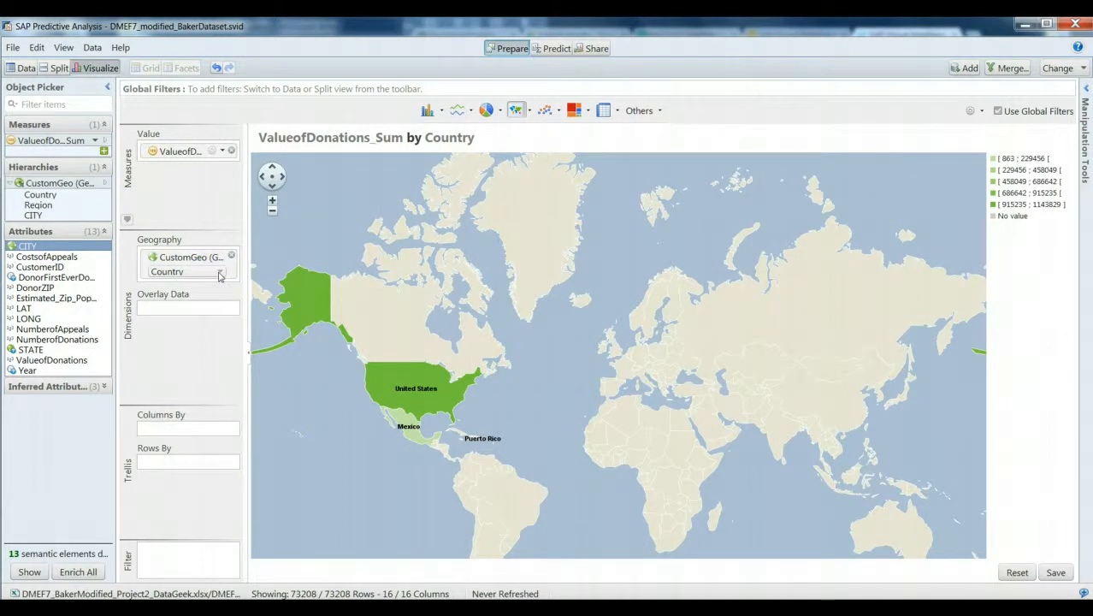
{"action": "left_click", "coordinate": [220, 271]}
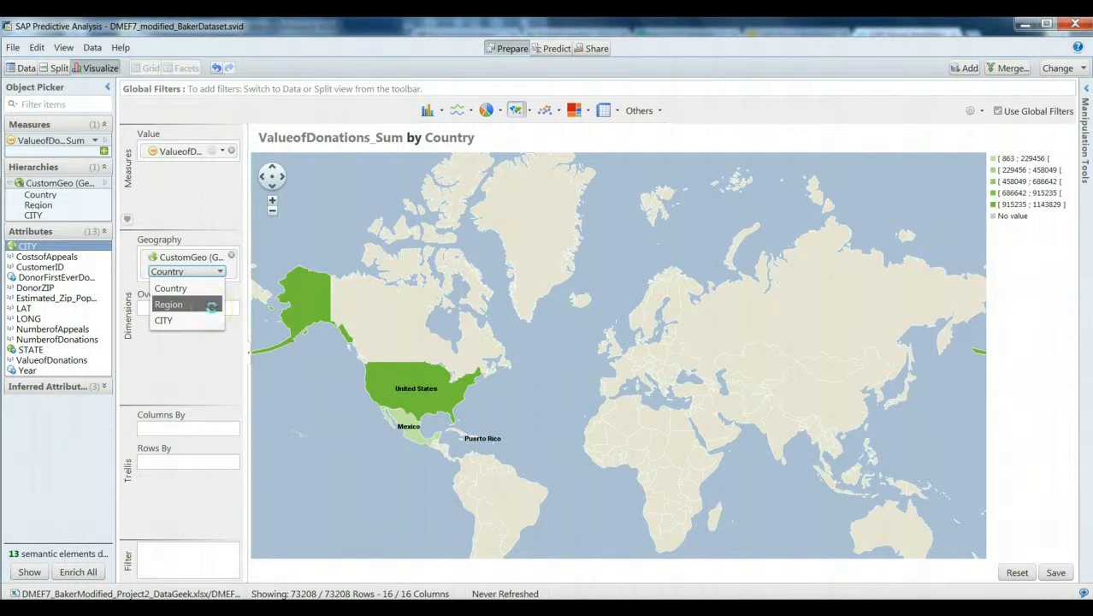
Drill the map to Region and zoom in on the United States states.
{"action": "left_click", "coordinate": [168, 305]}
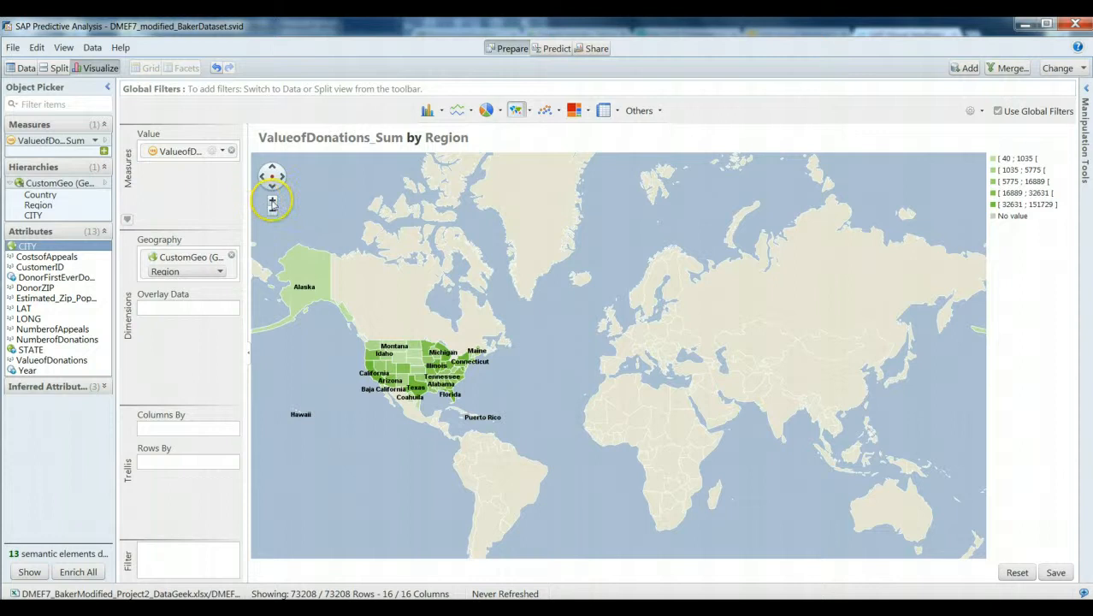
{"action": "left_click", "coordinate": [272, 199]}
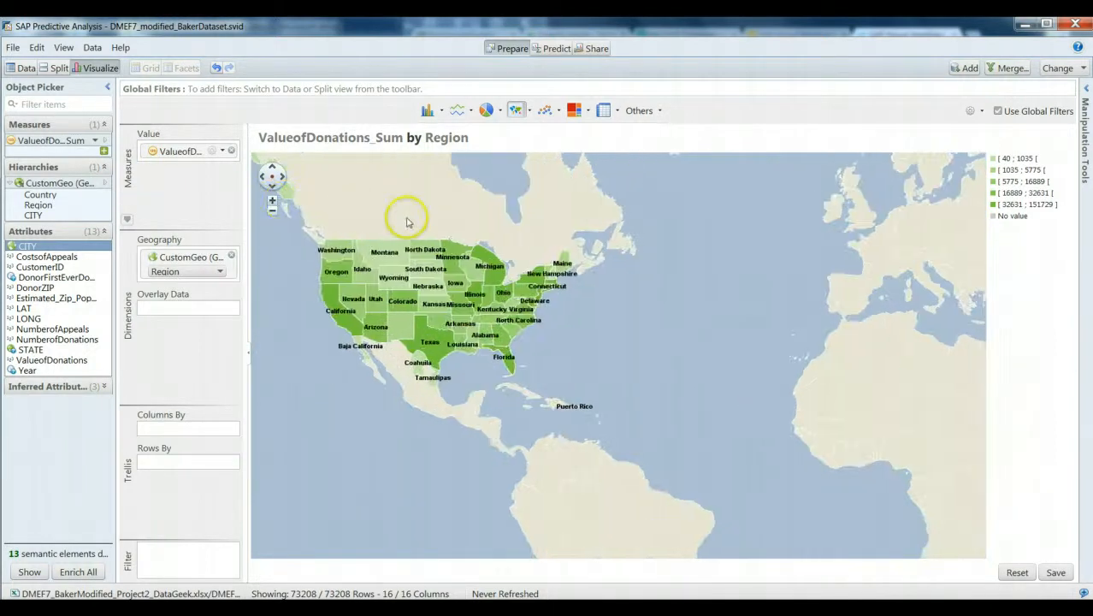
{"action": "left_click", "coordinate": [272, 202]}
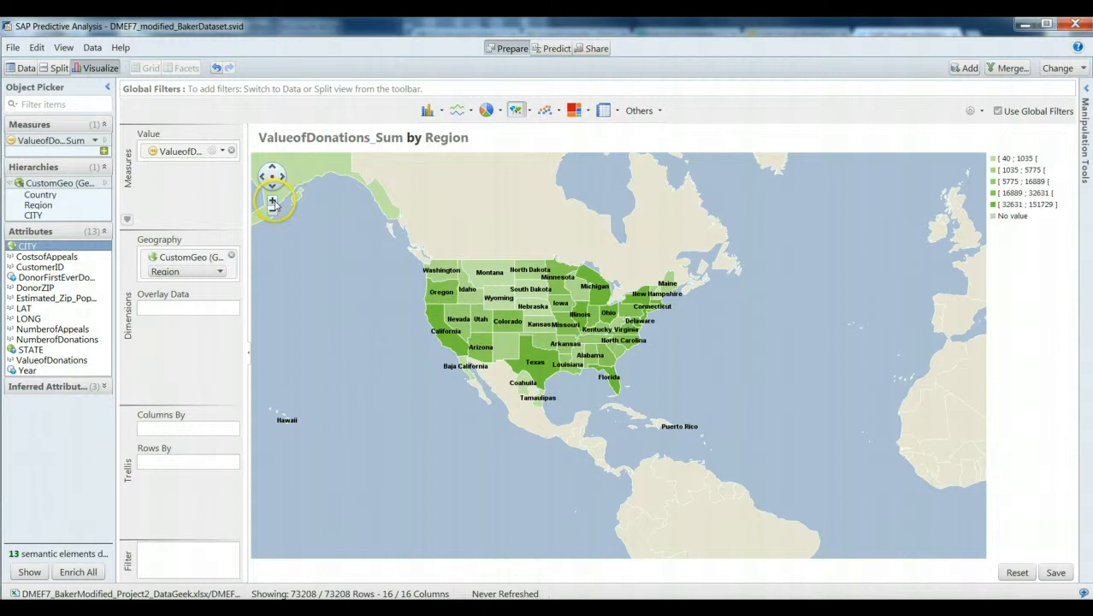
{"action": "left_click", "coordinate": [272, 202]}
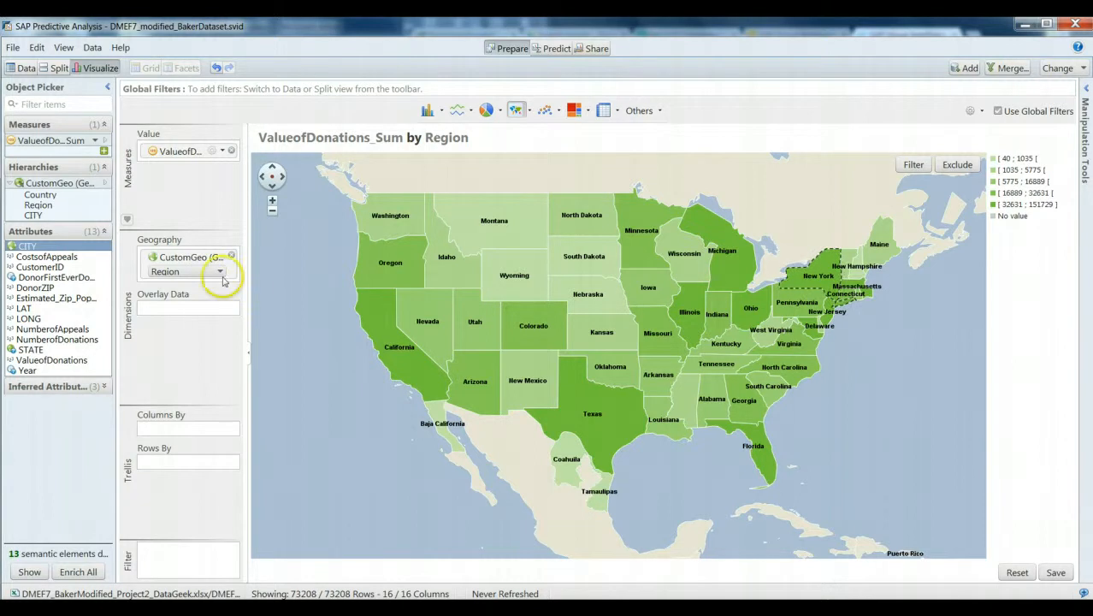
{"action": "left_click", "coordinate": [219, 270]}
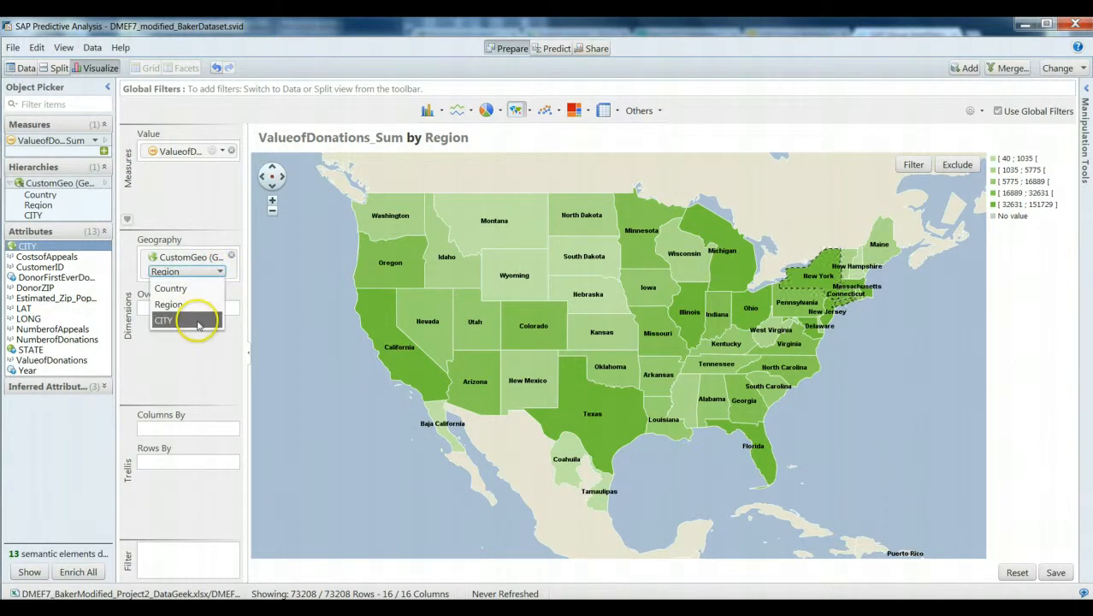
Drill the map to CITY and zoom toward Southern California.
{"action": "left_click", "coordinate": [164, 320]}
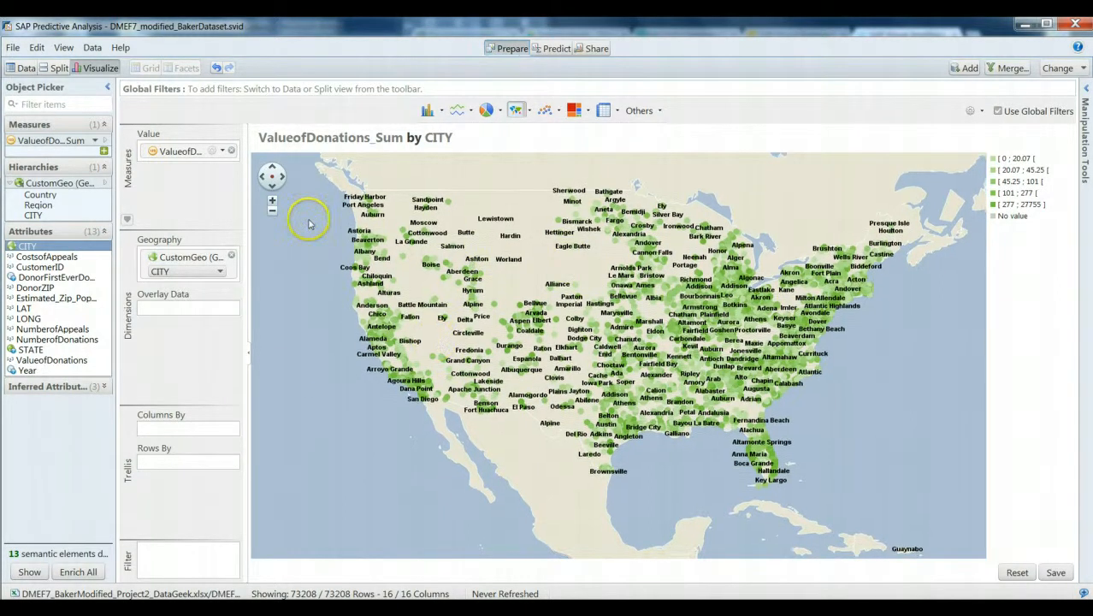
{"action": "left_click", "coordinate": [272, 201]}
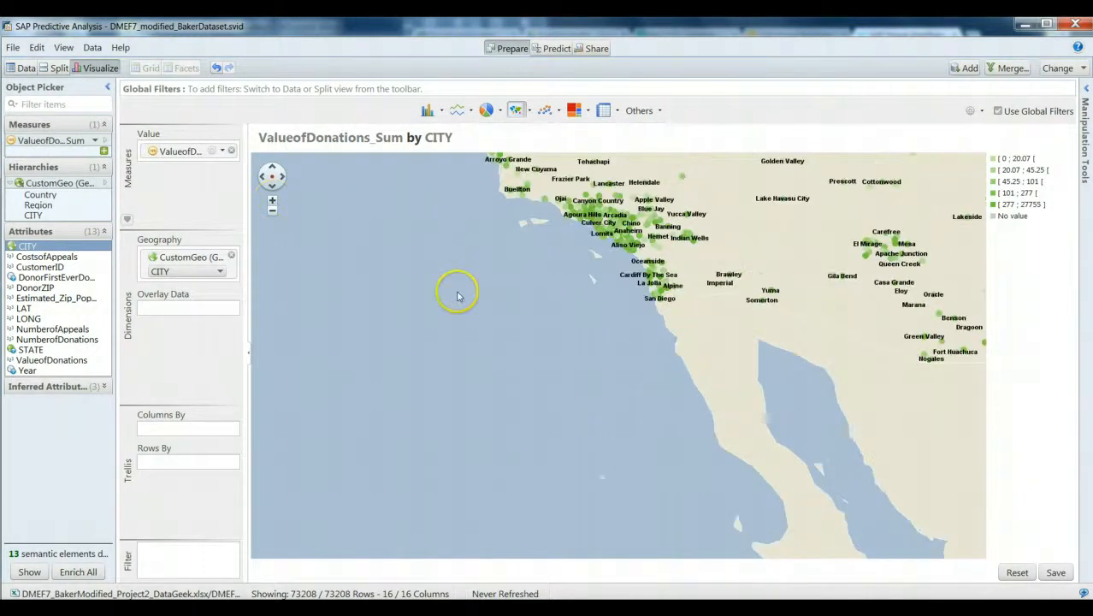
Zoom and pan the city-level map closely onto the San Diego coastal area.
{"action": "left_click", "coordinate": [272, 202]}
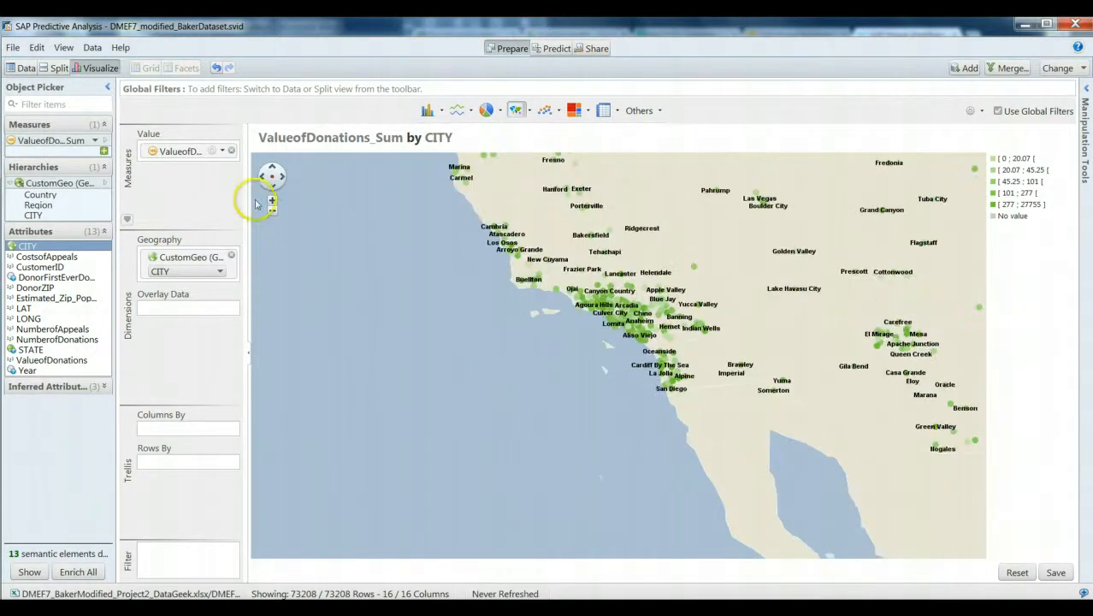
{"action": "left_click", "coordinate": [272, 204]}
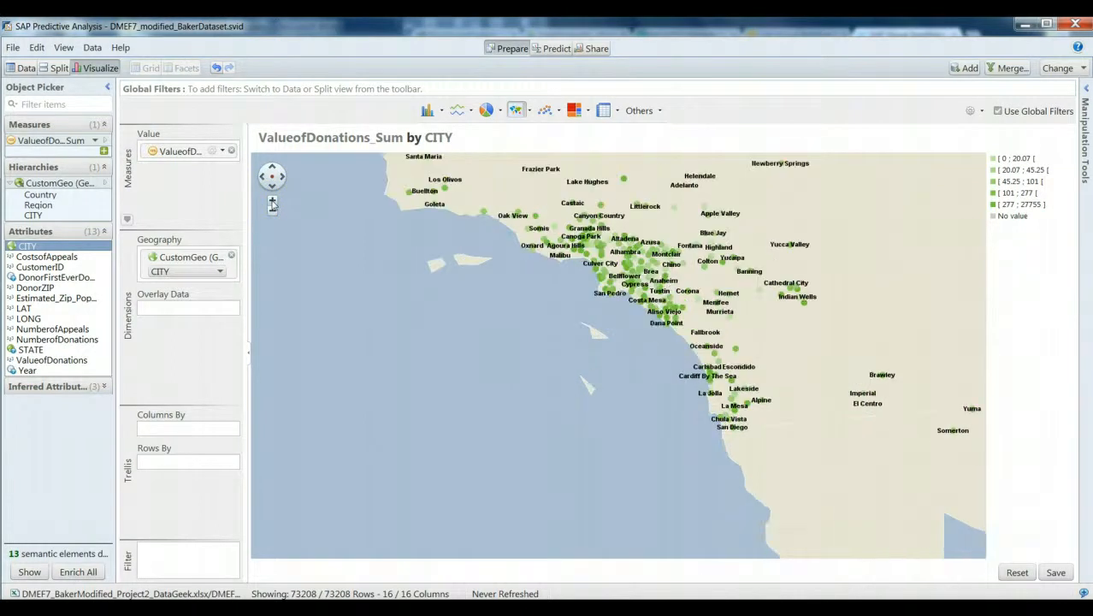
{"action": "left_click", "coordinate": [272, 200]}
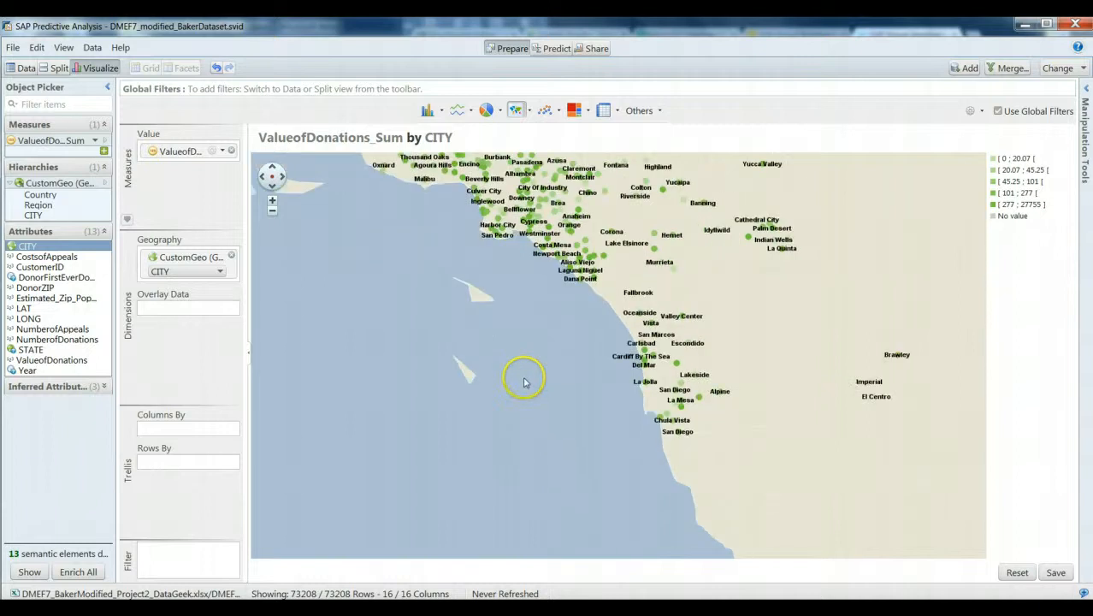
{"action": "left_click", "coordinate": [272, 200]}
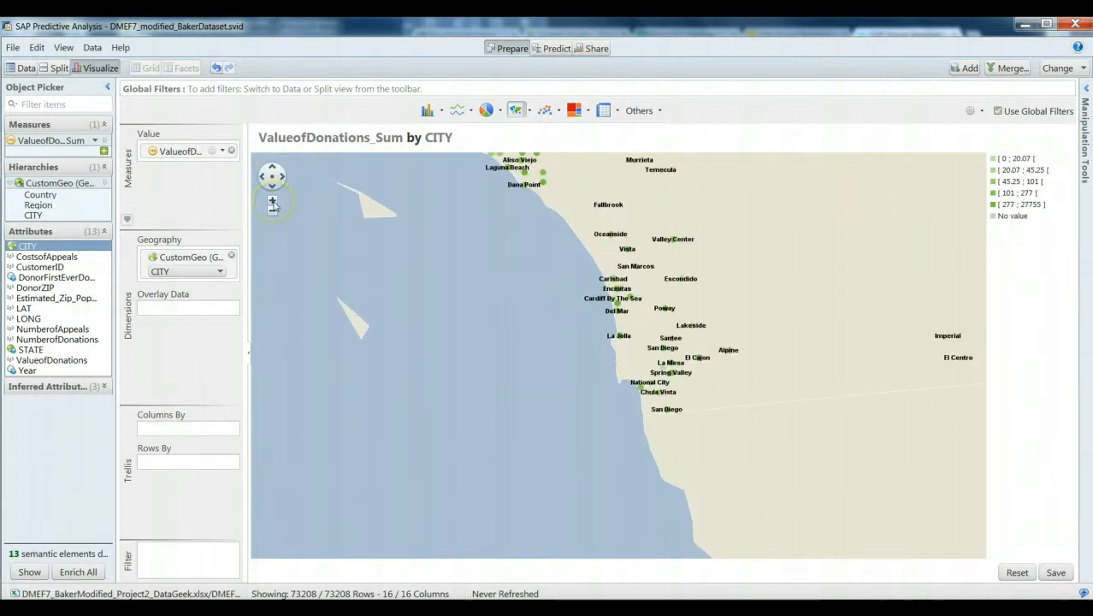
{"action": "left_click", "coordinate": [272, 200]}
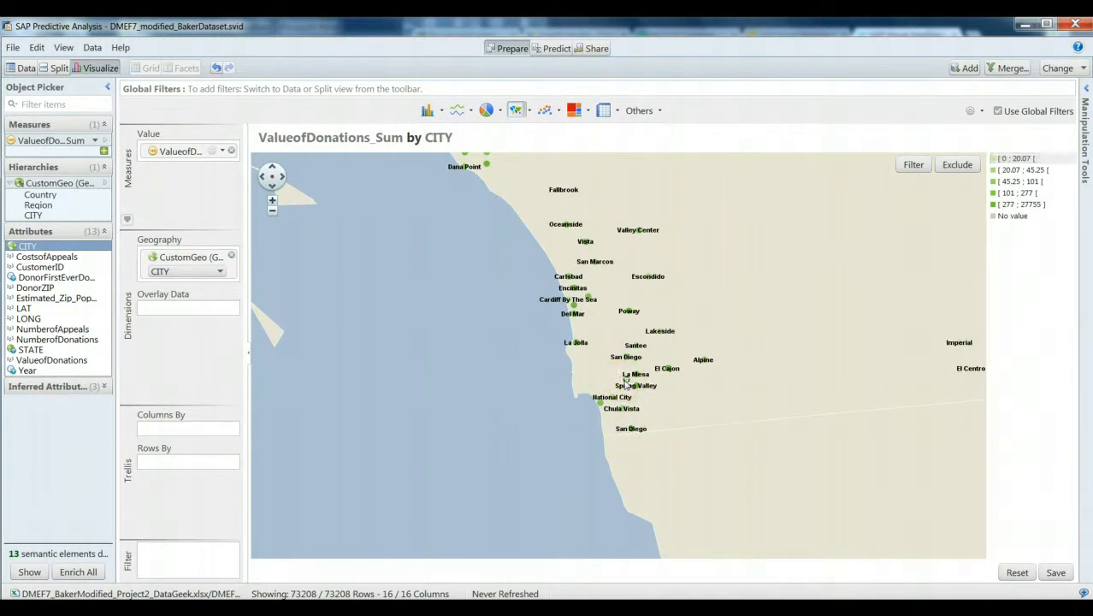
{"action": "mouse_move", "coordinate": [527, 92]}
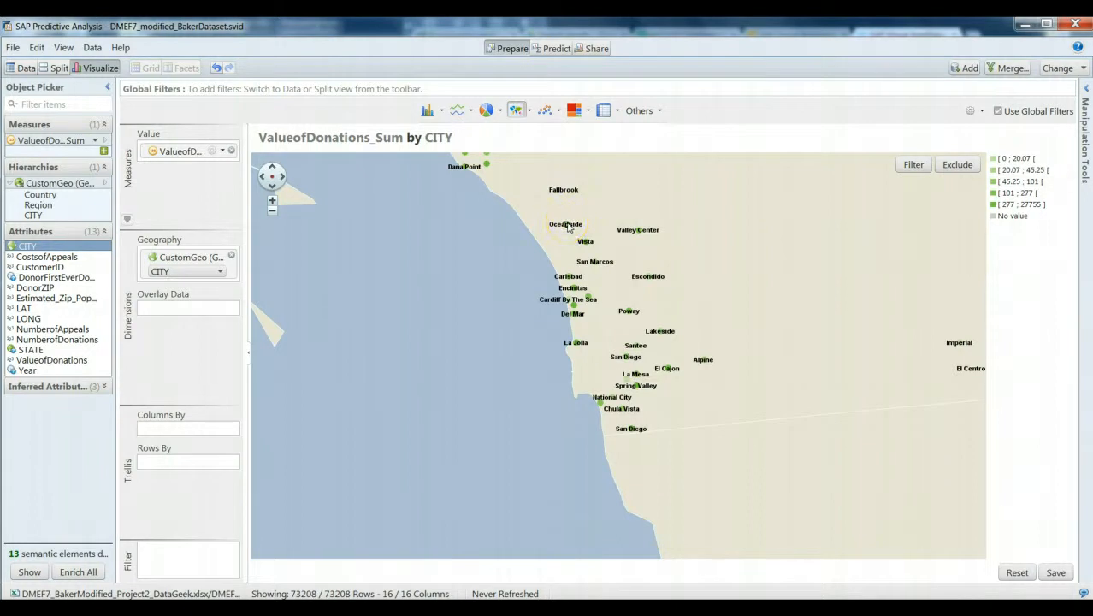
{"action": "mouse_move", "coordinate": [492, 349]}
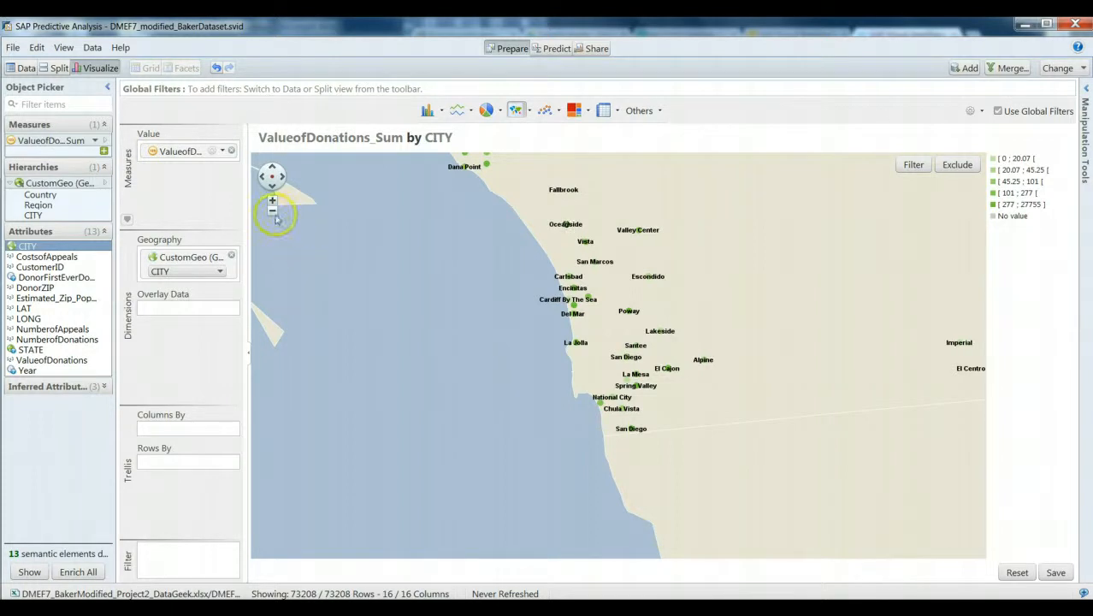
Zoom the map back out to show cities across most of the United States.
{"action": "left_click", "coordinate": [272, 212]}
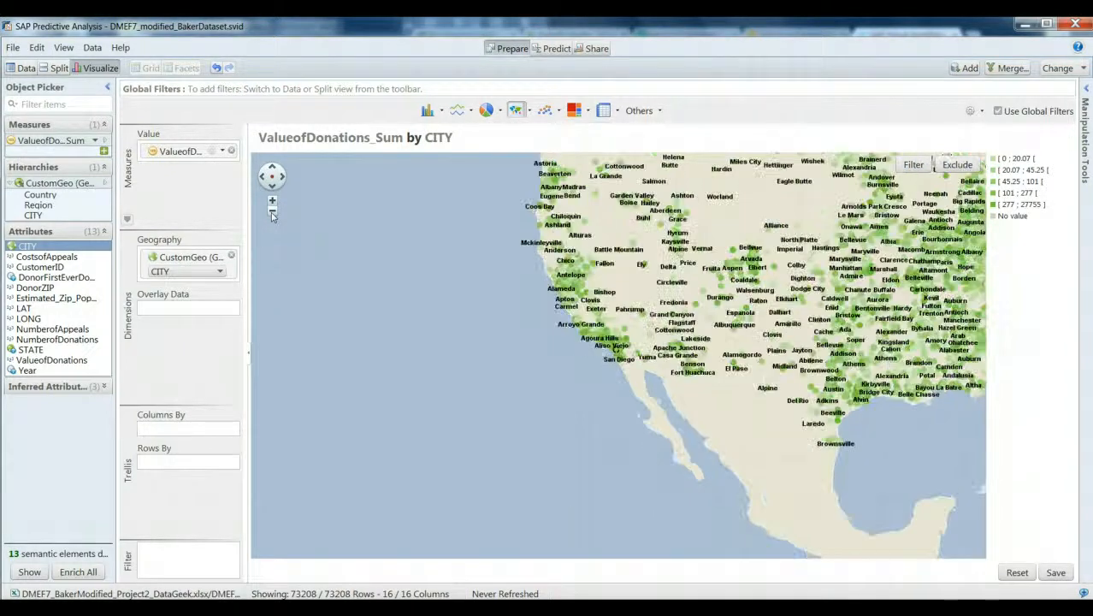
{"action": "left_click", "coordinate": [272, 212]}
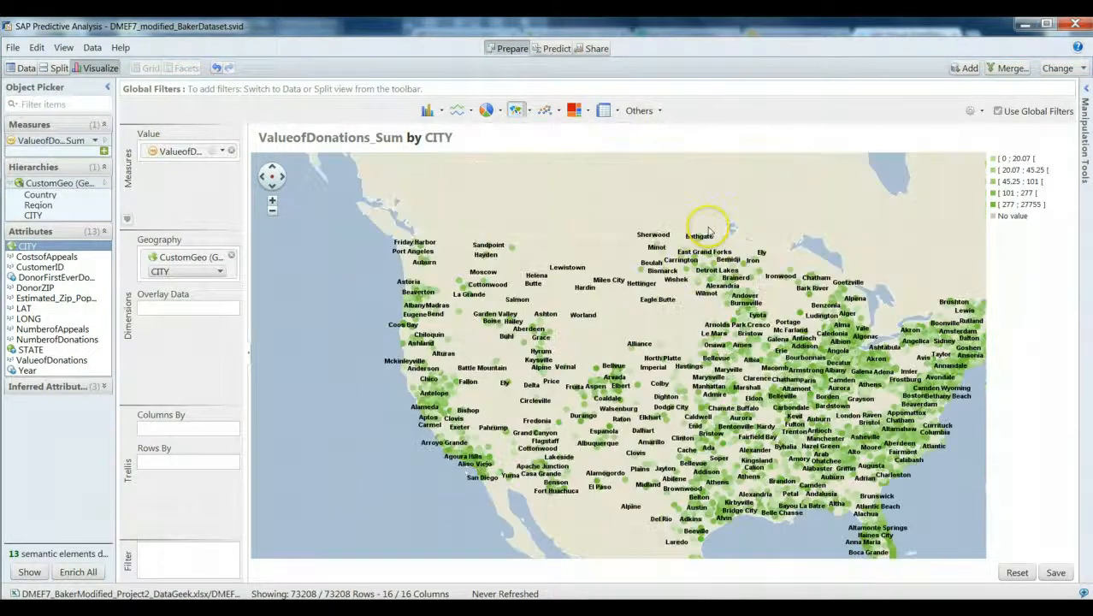